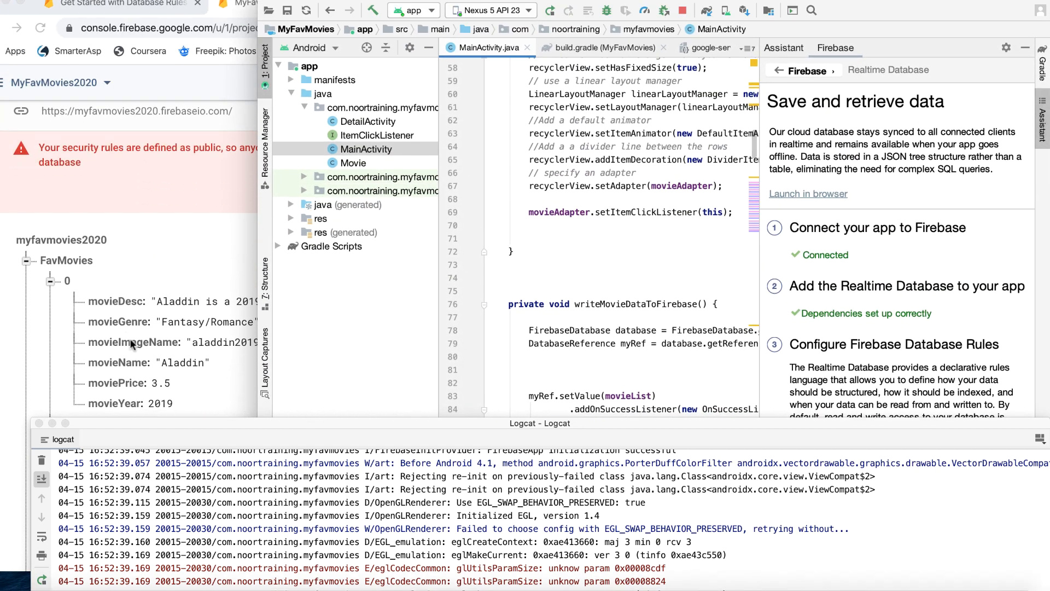
{"action": "mouse_move", "coordinate": [113, 233]}
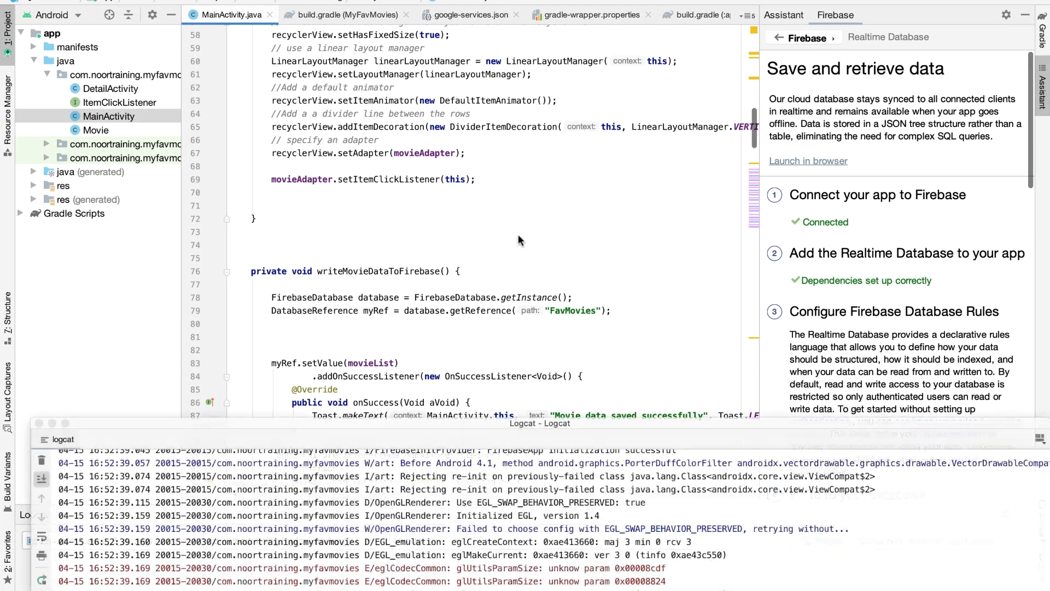
- Rename the duplicated call to readMovieDataToFirebase() and generate its empty method stub via quick-fix
{"action": "scroll", "scroll_direction": "down", "scroll_amount": 3}
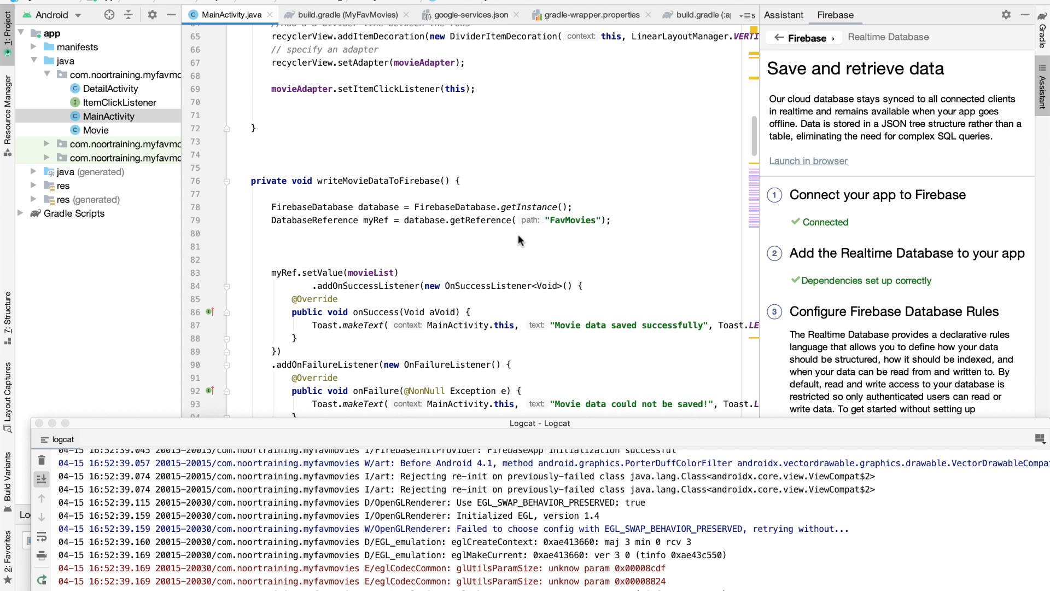
{"action": "mouse_move", "coordinate": [579, 208]}
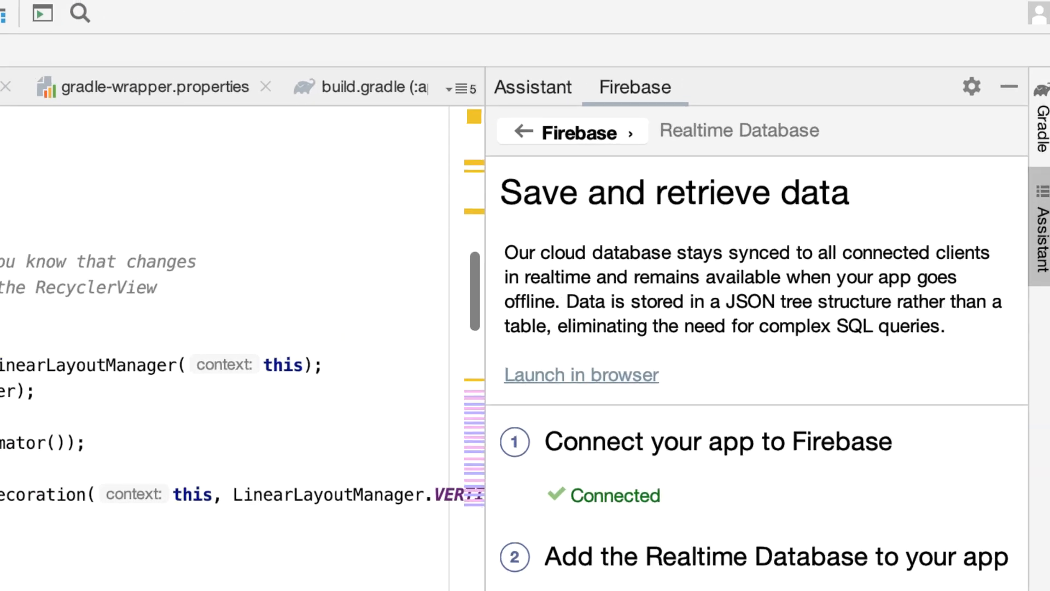
{"action": "left_click", "coordinate": [419, 18]}
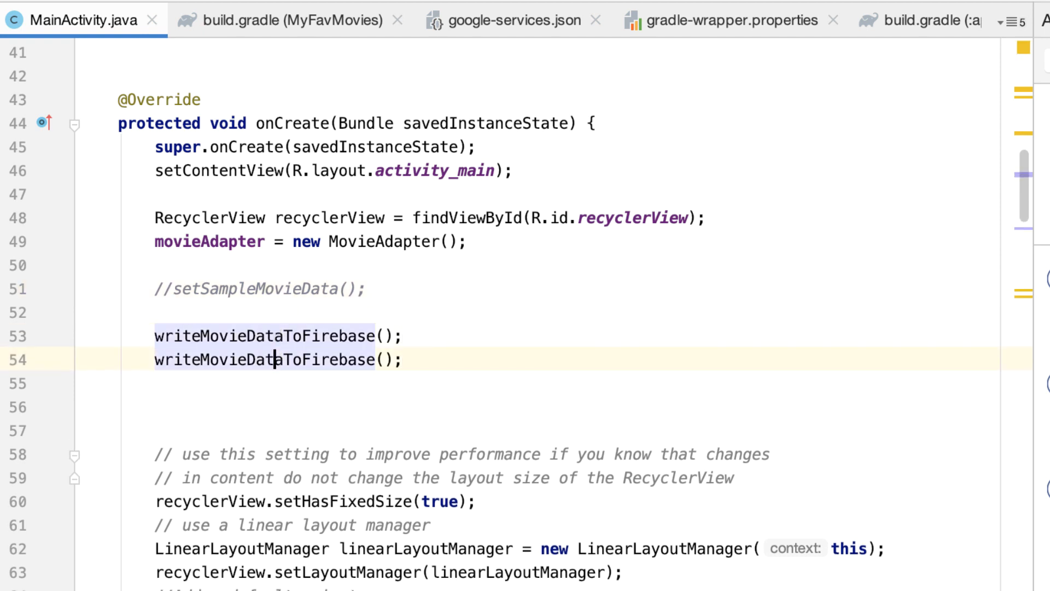
{"action": "double_click", "coordinate": [177, 360]}
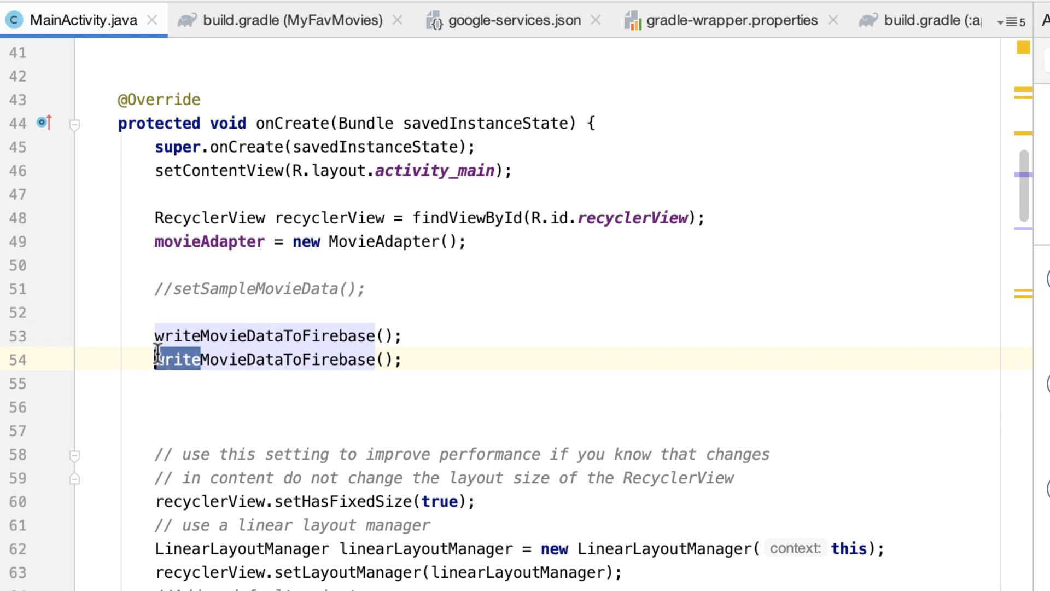
{"action": "type", "text": "read"}
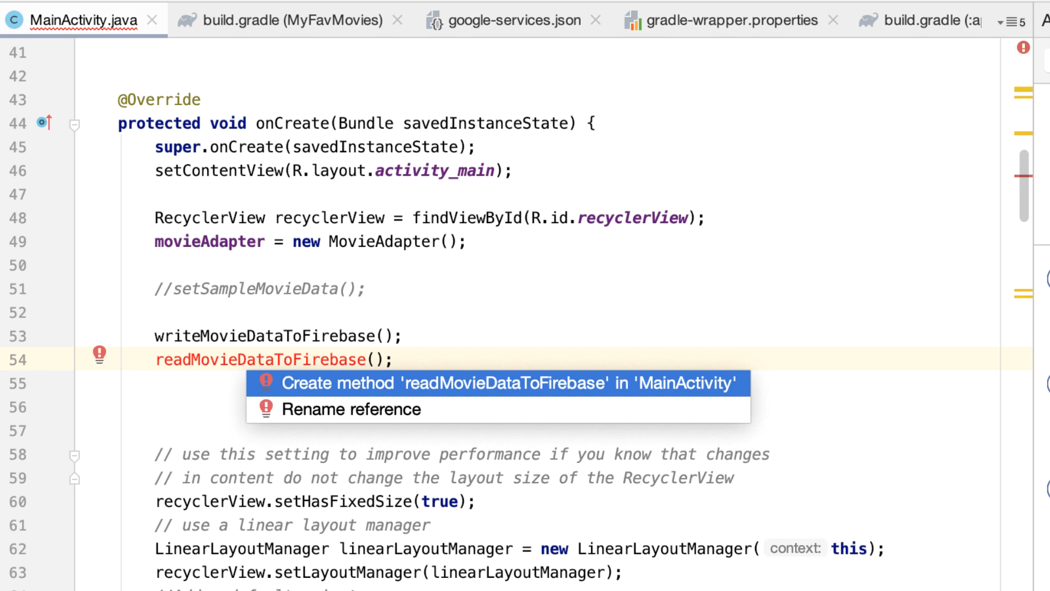
{"action": "left_click", "coordinate": [511, 383]}
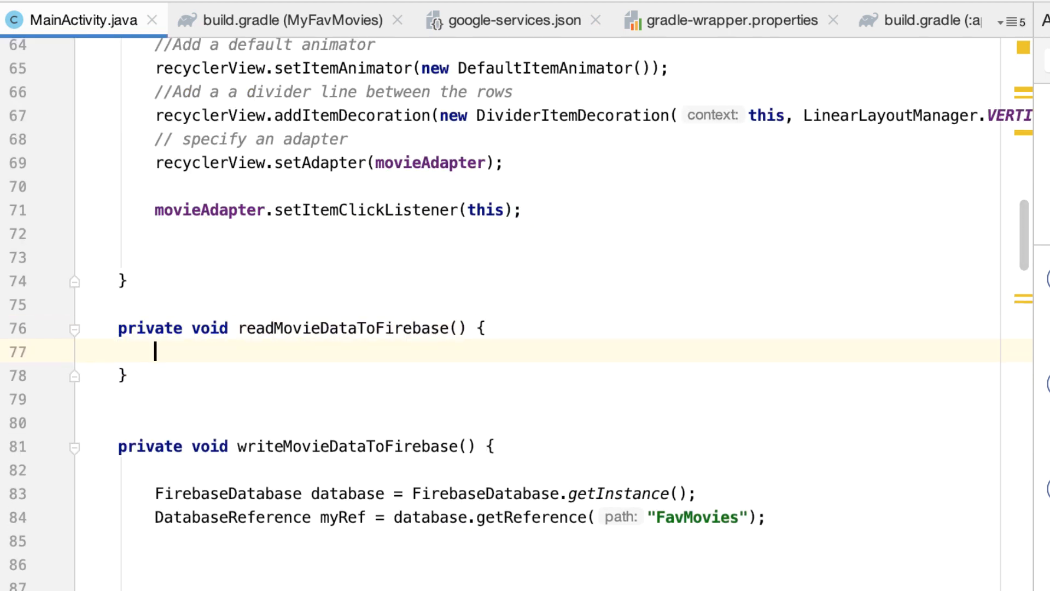
{"action": "scroll", "scroll_direction": "down", "scroll_amount": 3}
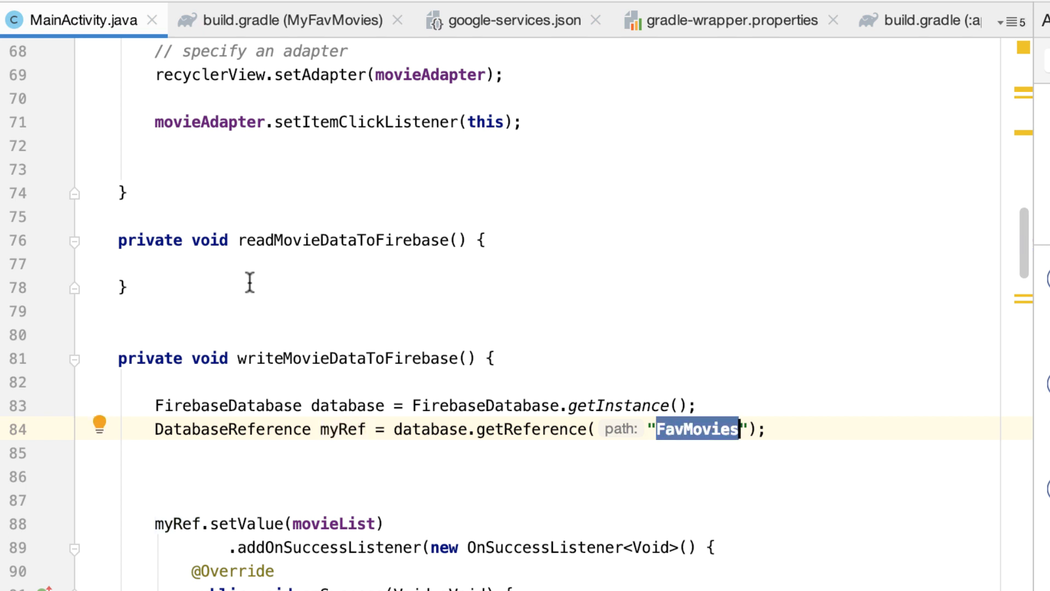
{"action": "mouse_move", "coordinate": [207, 264]}
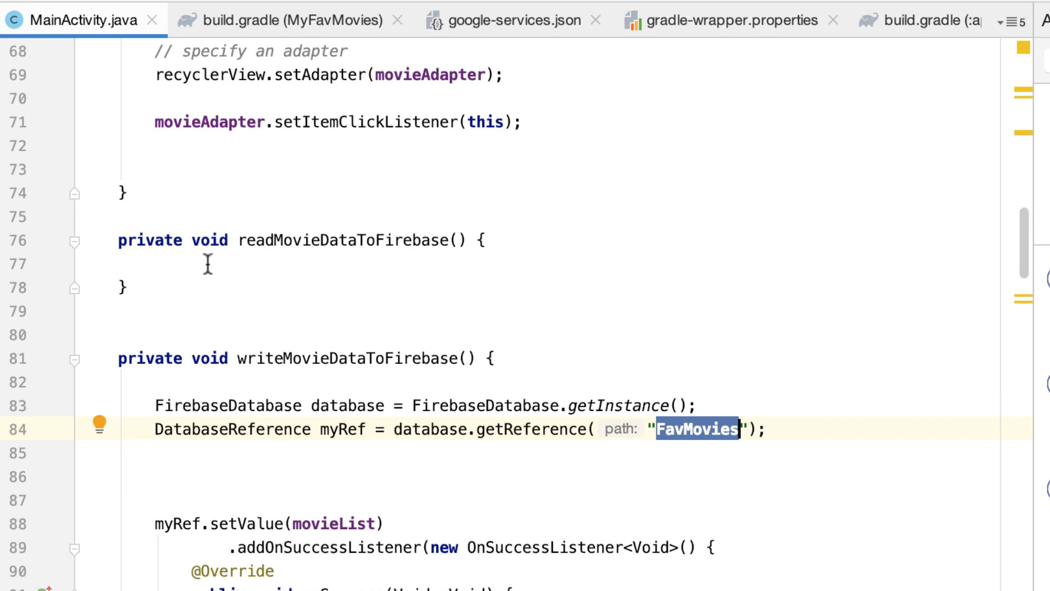
- Move the FirebaseDatabase and FavMovies DatabaseReference lines from writeMovieDataToFirebase into onCreate
{"action": "left_click", "coordinate": [157, 264]}
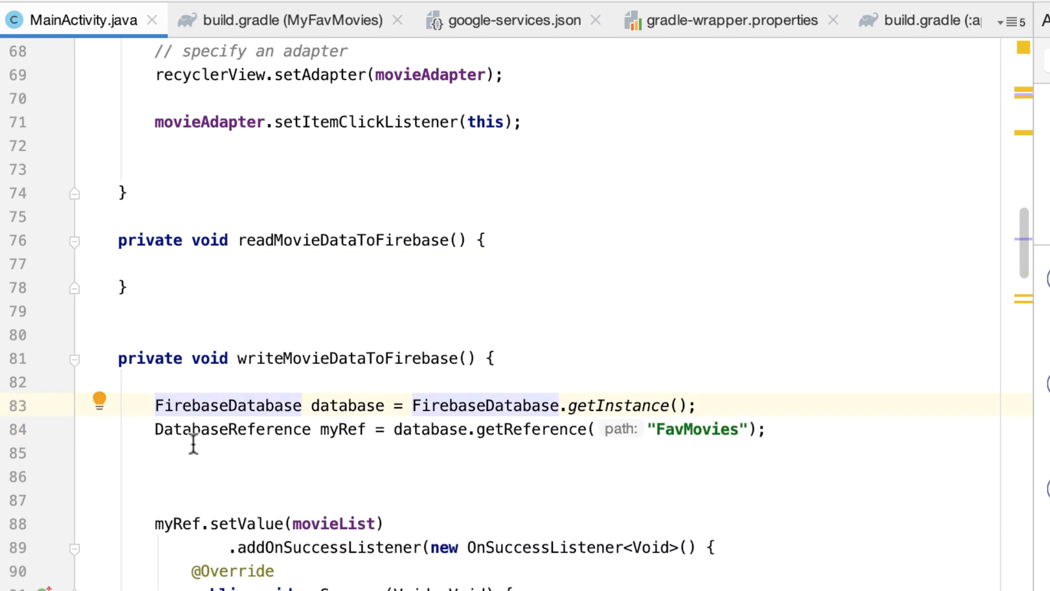
{"action": "mouse_move", "coordinate": [228, 405]}
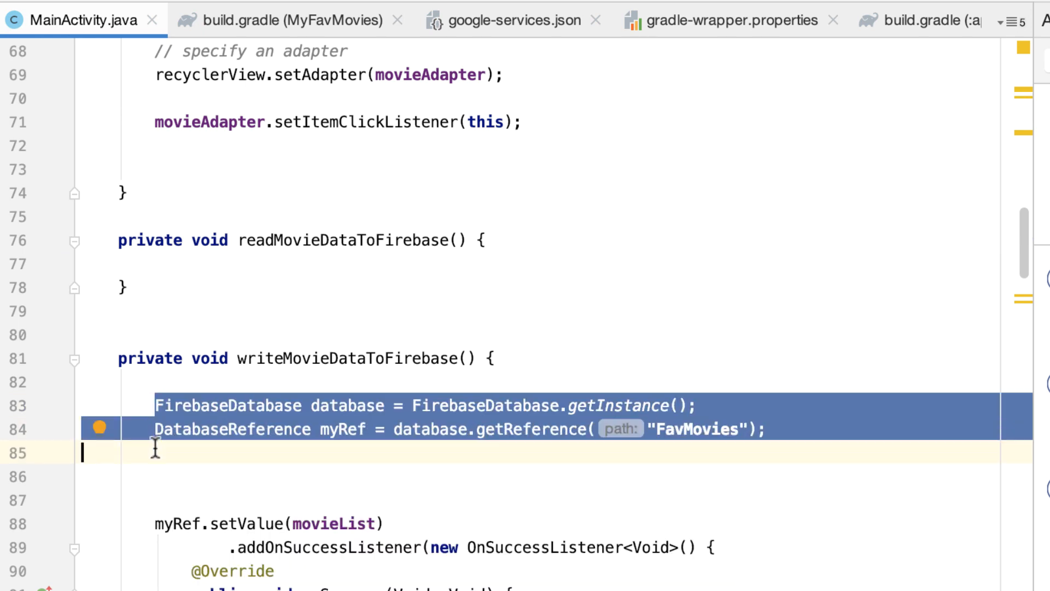
{"action": "scroll", "scroll_direction": "down", "scroll_amount": 3}
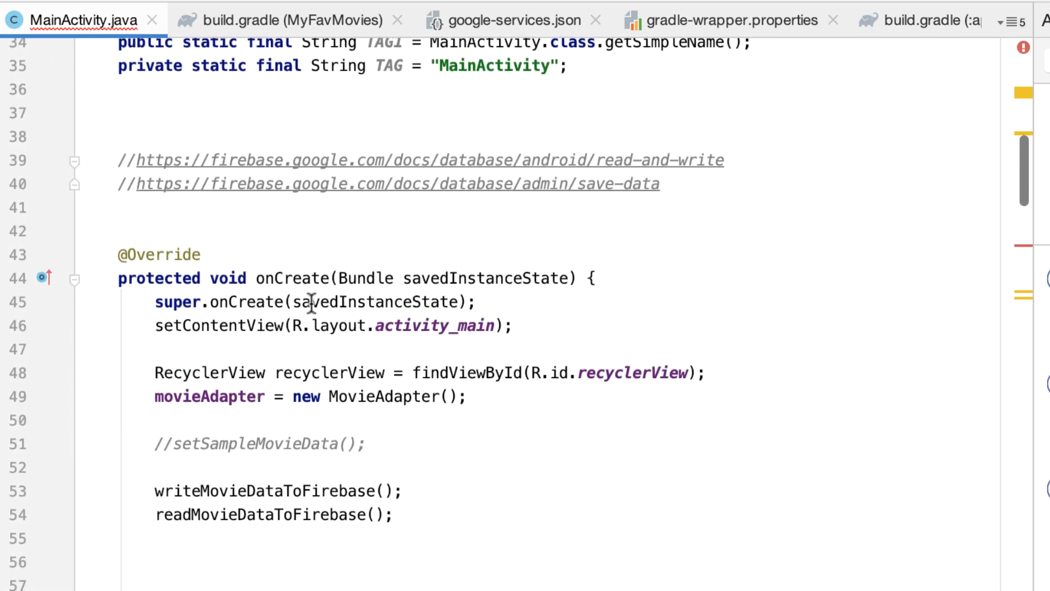
{"action": "double_click", "coordinate": [285, 278]}
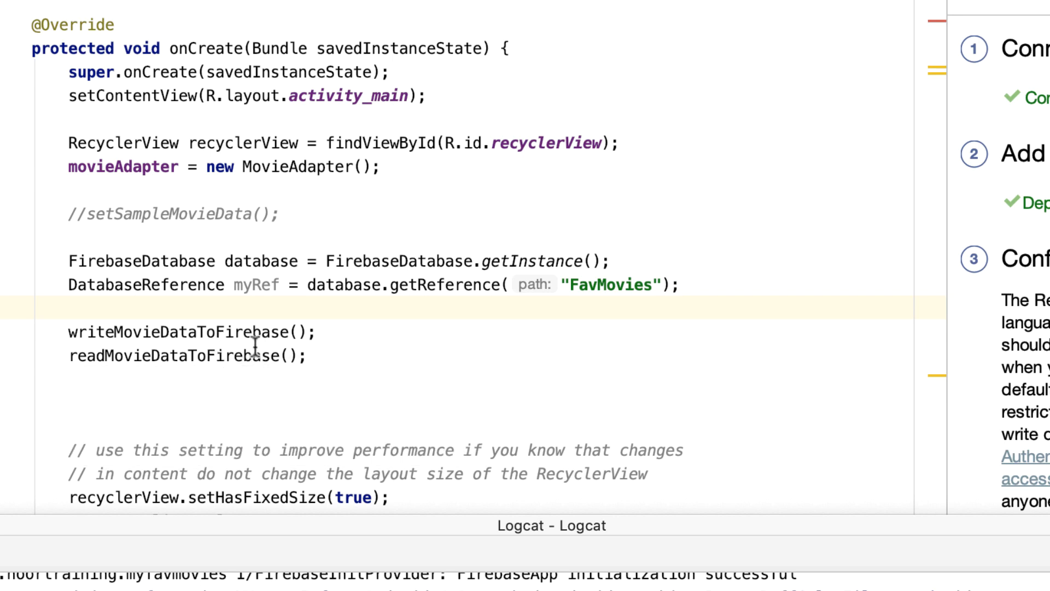
{"action": "mouse_move", "coordinate": [280, 285]}
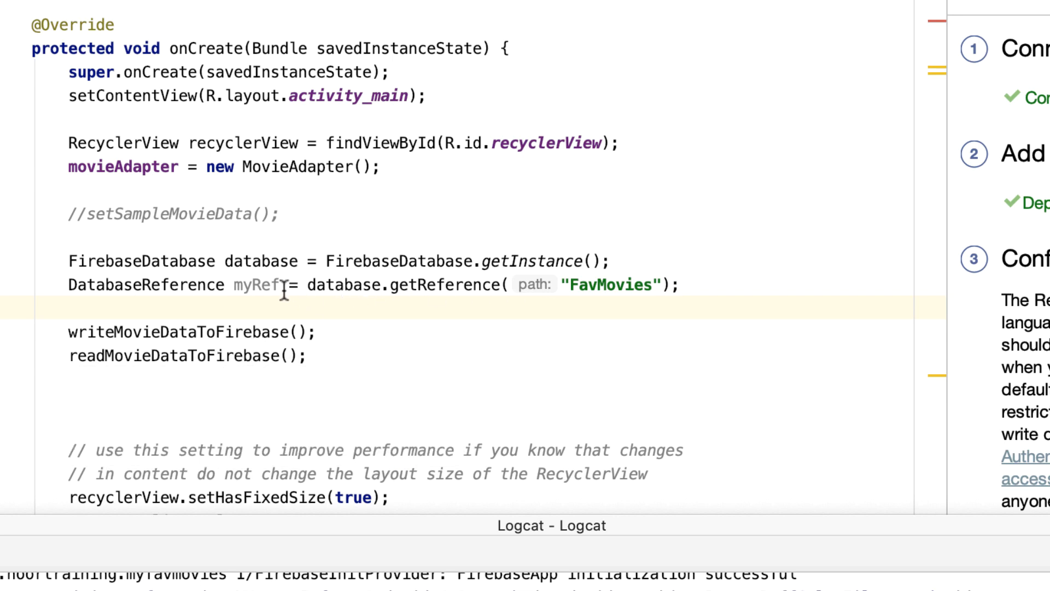
{"action": "scroll", "scroll_direction": "down", "scroll_amount": 3}
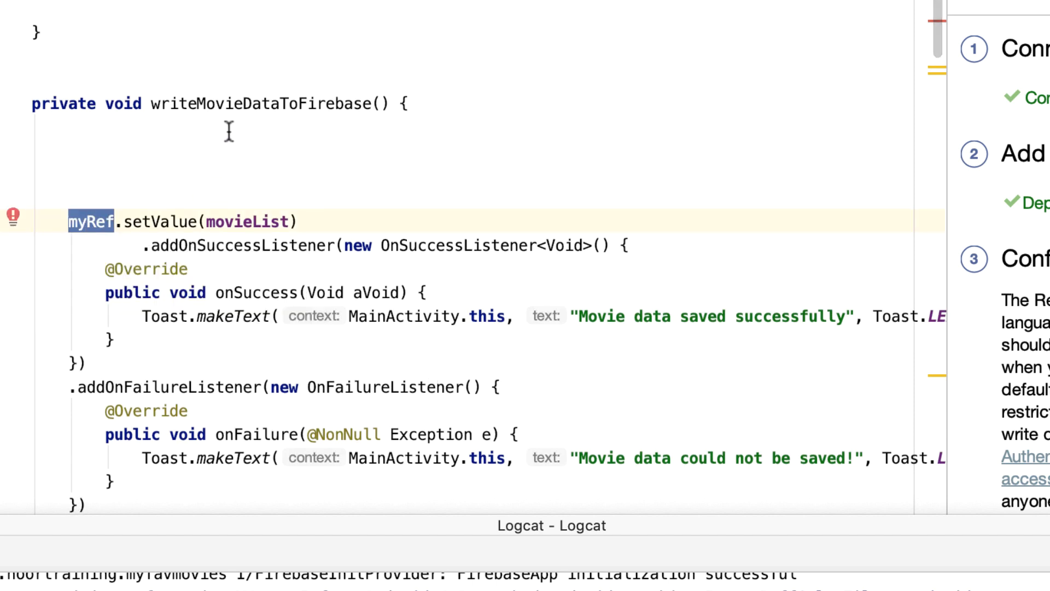
{"action": "mouse_move", "coordinate": [285, 107]}
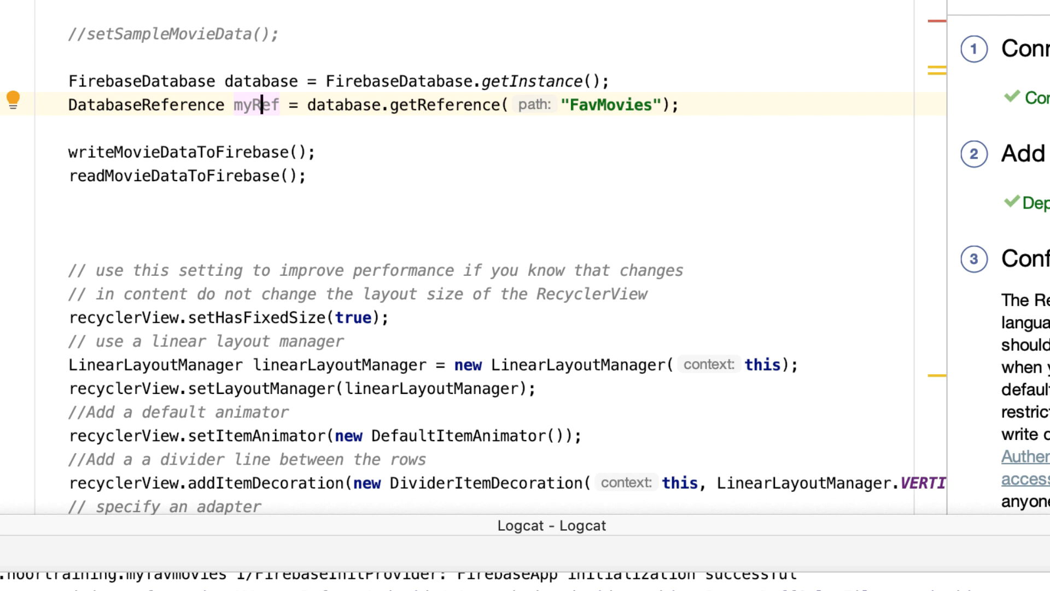
- Turn myRef into a private MainActivity field assigned in onCreate using the suggested fix
{"action": "left_click", "coordinate": [12, 105]}
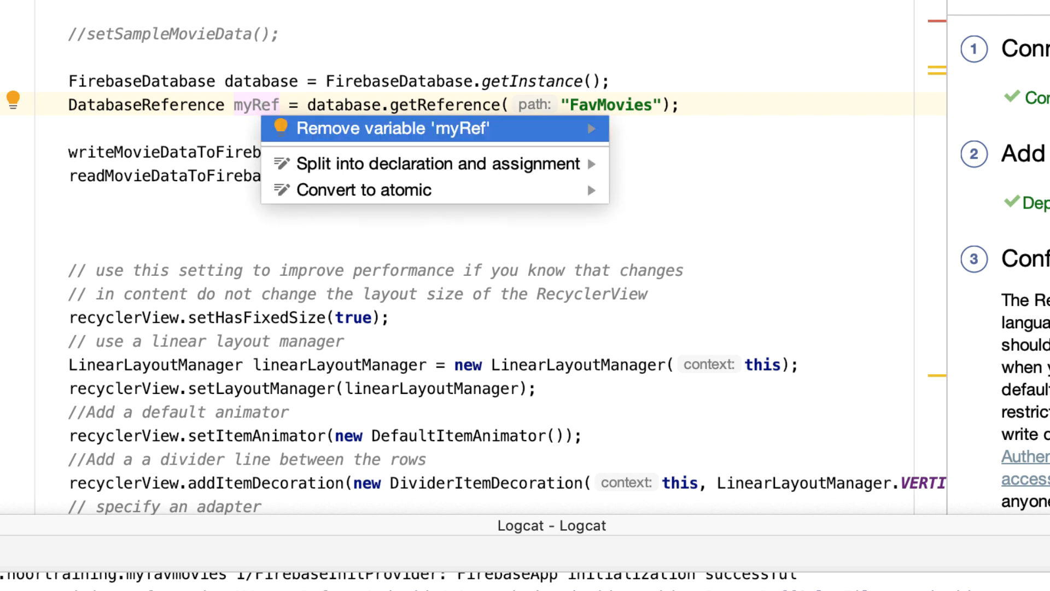
{"action": "left_click", "coordinate": [435, 163]}
{"action": "type", "text": "private"}
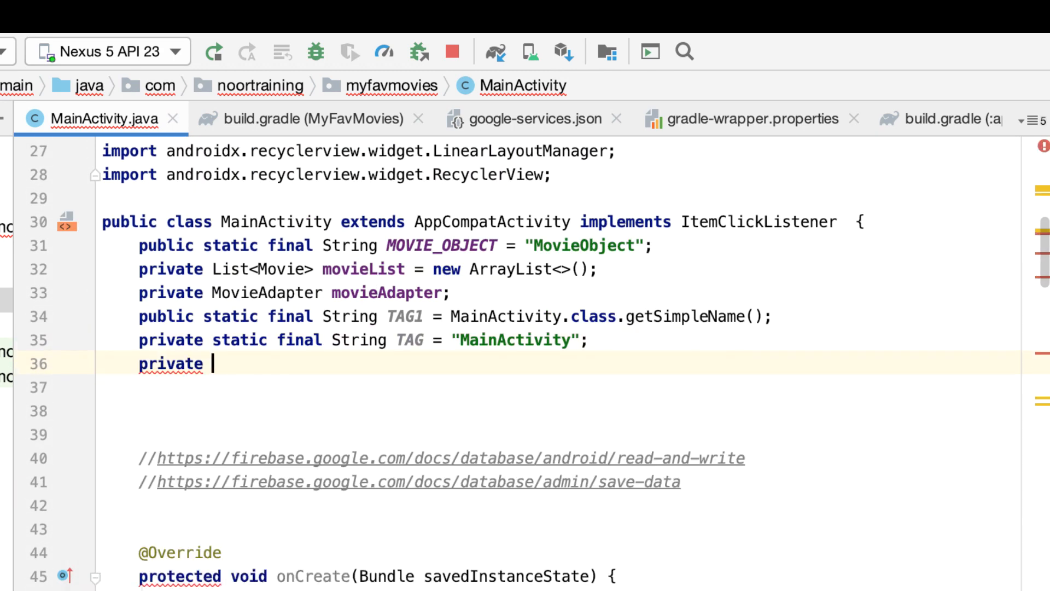
{"action": "scroll", "scroll_direction": "down", "scroll_amount": 3}
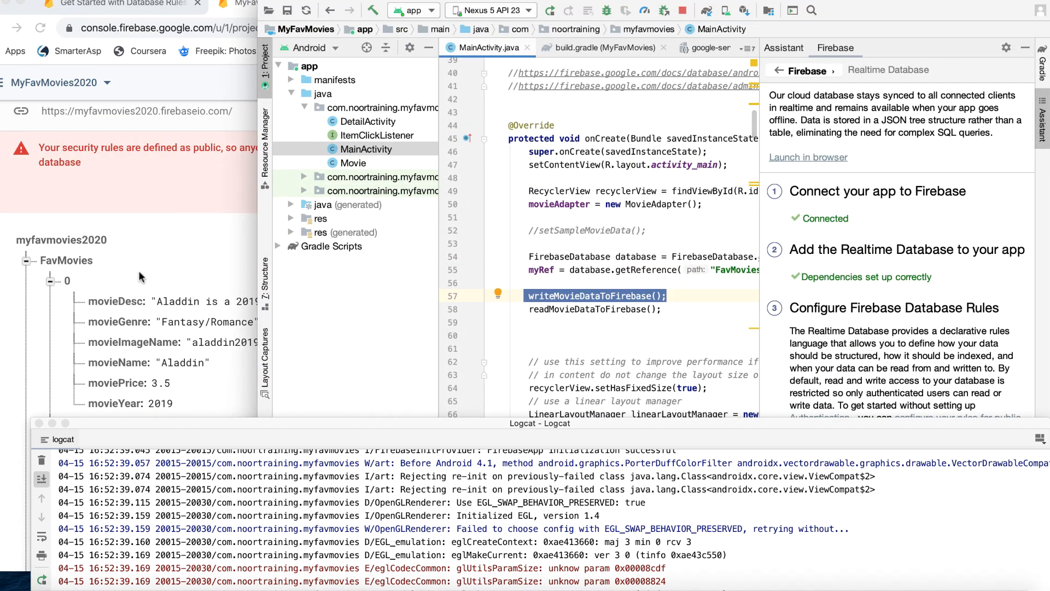
{"action": "mouse_move", "coordinate": [619, 298]}
{"action": "type", "text": "//"}
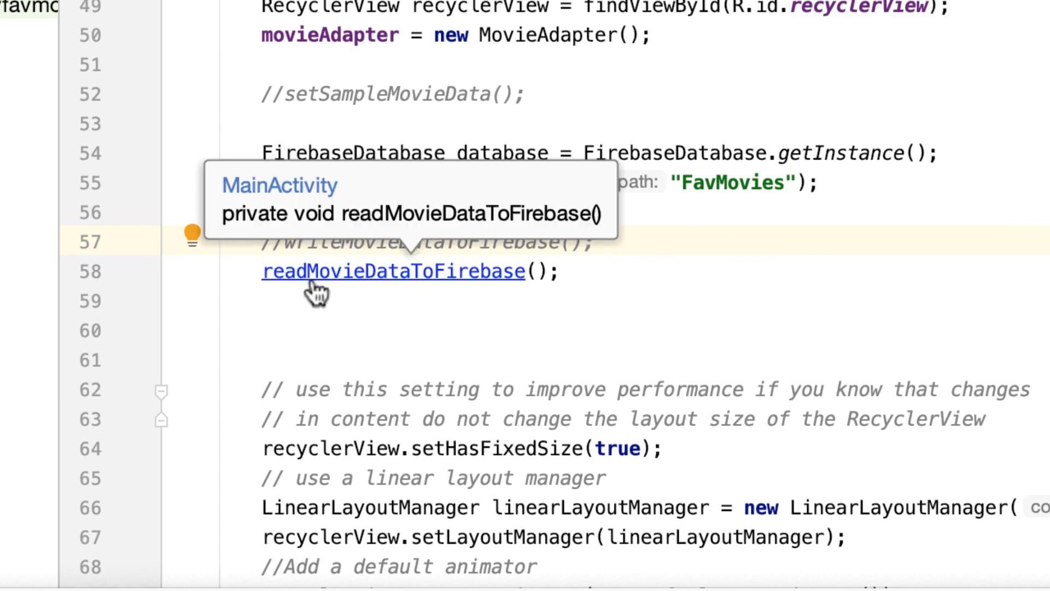
{"action": "mouse_move", "coordinate": [365, 289]}
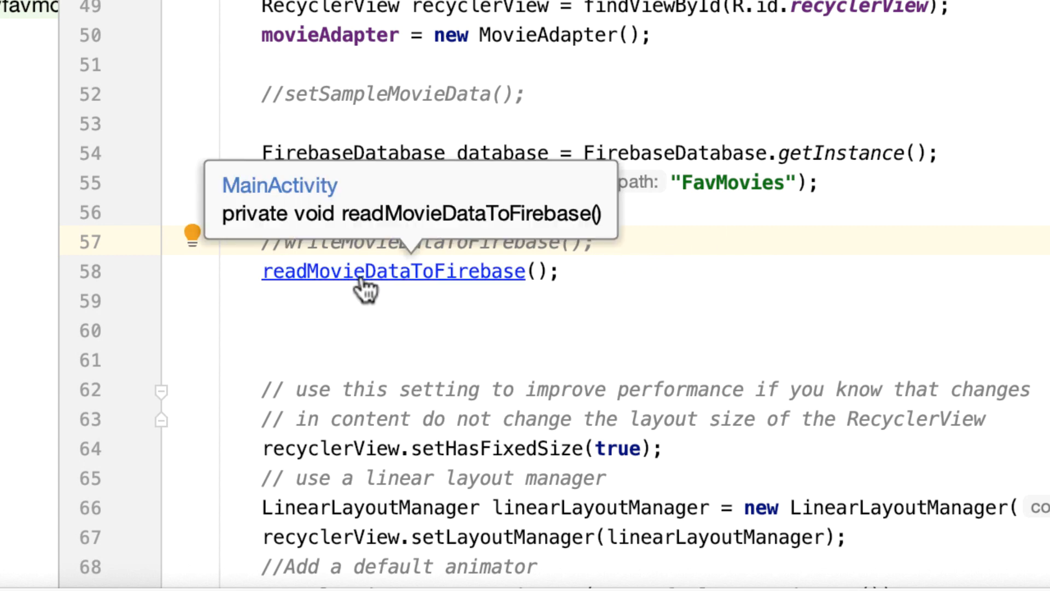
- Attach myRef.addValueEventListener with a new ValueEventListener inside readMovieDataToFirebase
{"action": "left_click", "coordinate": [394, 271]}
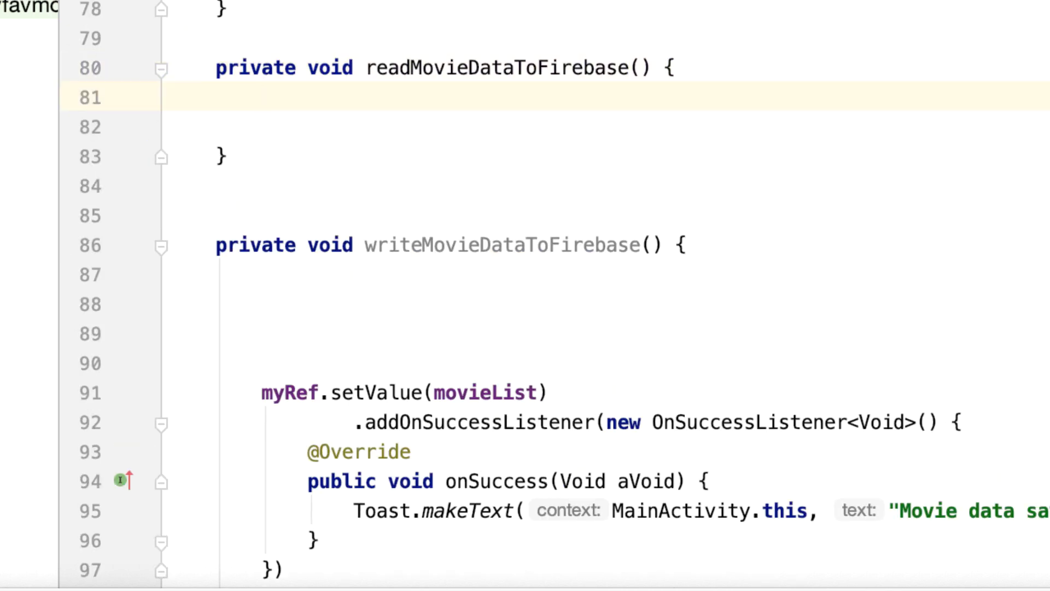
{"action": "type", "text": "myRef"}
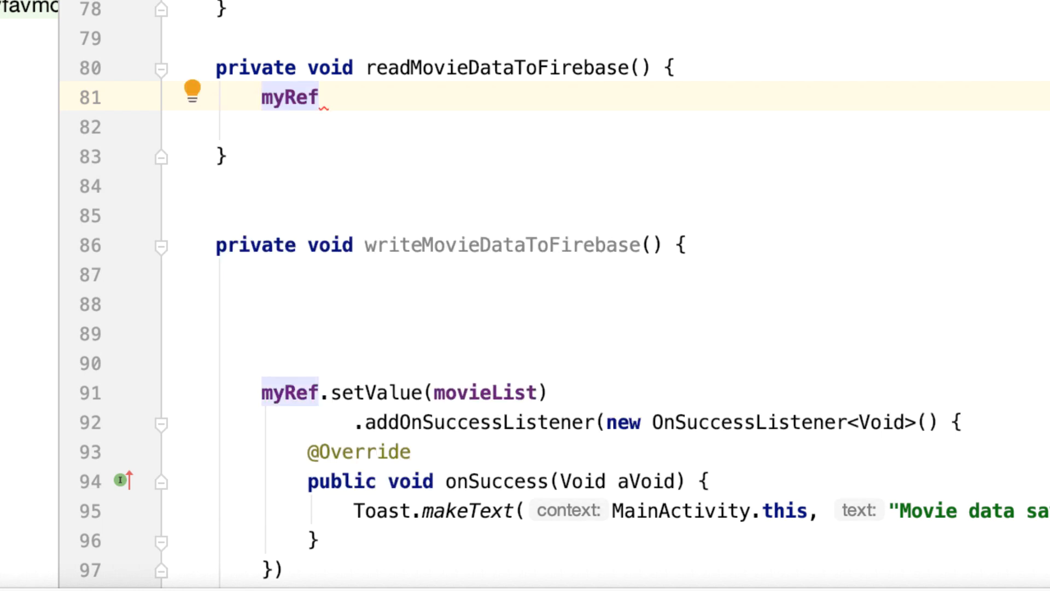
{"action": "type", "text": "."}
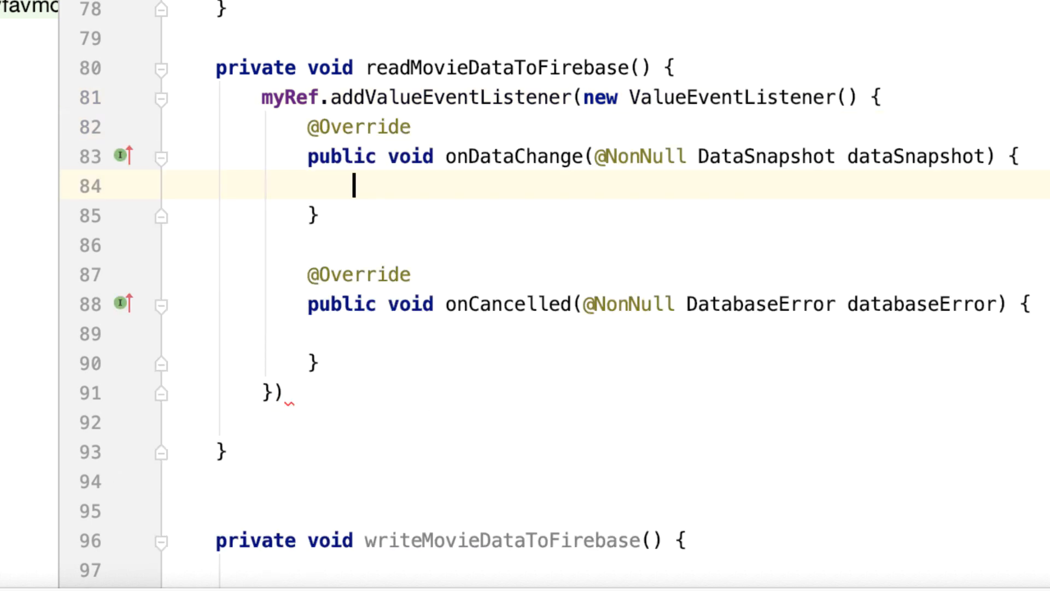
{"action": "mouse_move", "coordinate": [514, 141]}
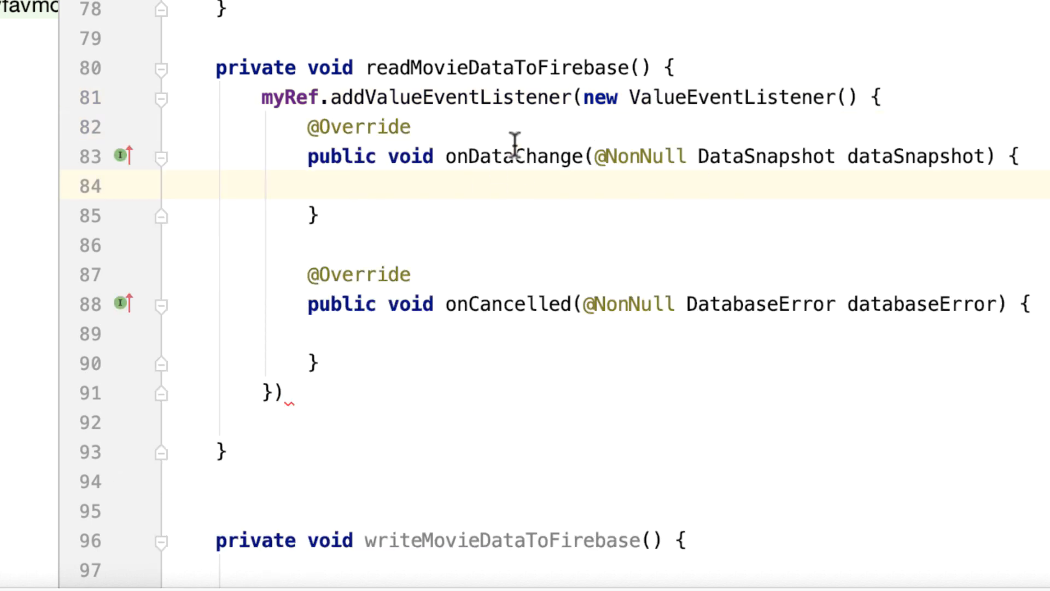
{"action": "mouse_move", "coordinate": [536, 291]}
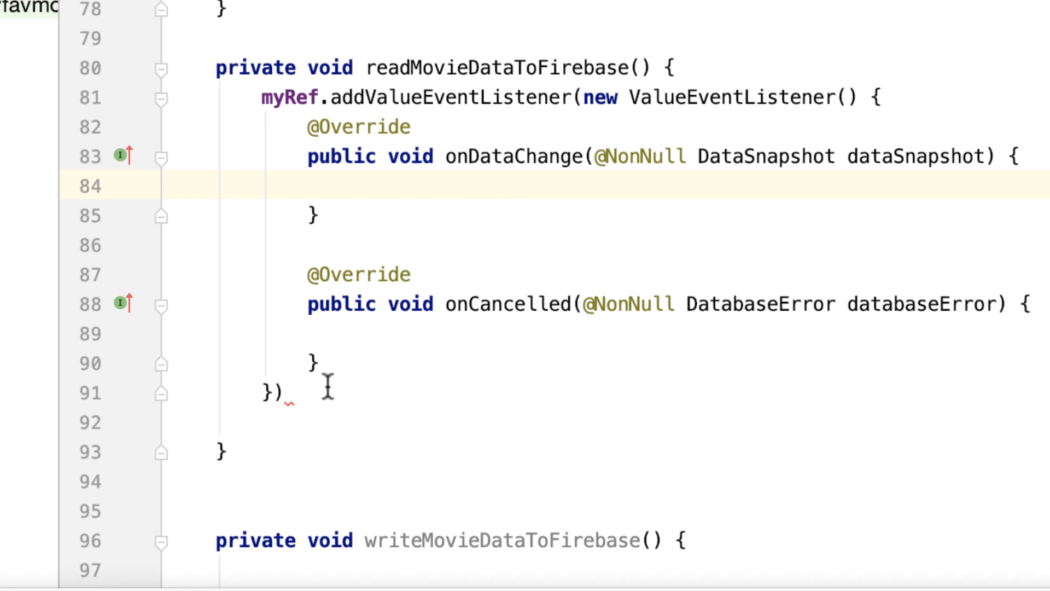
{"action": "type", "text": ";"}
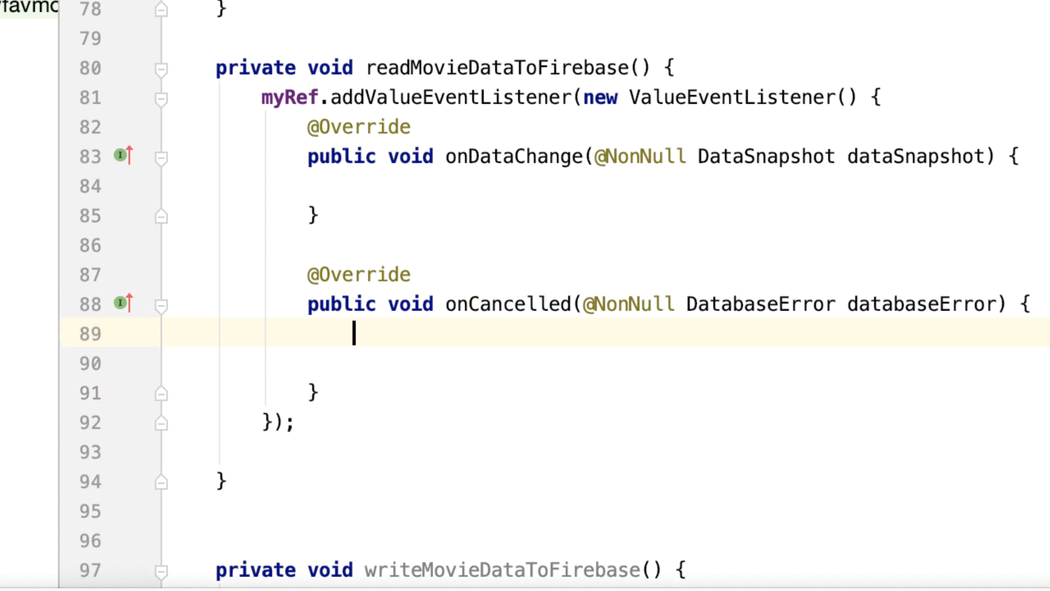
- In onCancelled show a Toast reading "DB Error: " + databaseError.getMessage()
{"action": "type", "text": "To"}
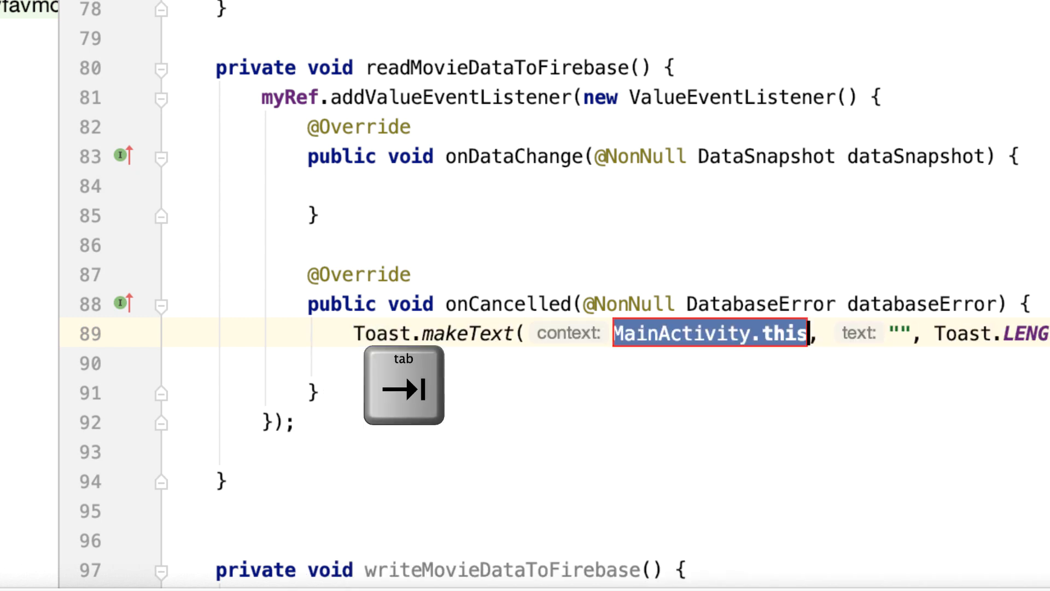
{"action": "key", "text": "tab"}
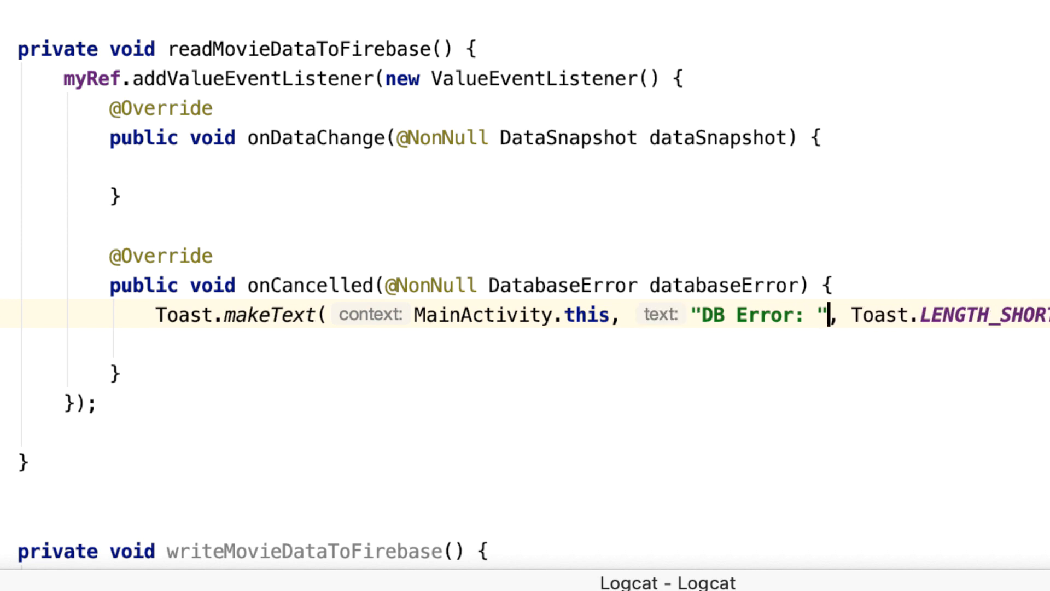
{"action": "type", "text": "+ da"}
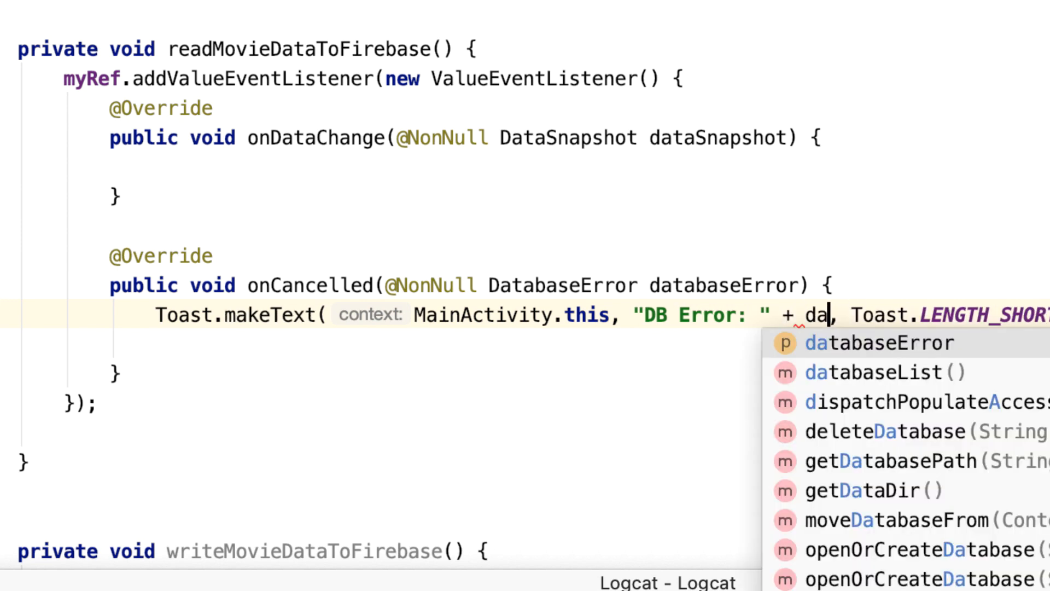
{"action": "type", "text": "databaseError.getMessage("}
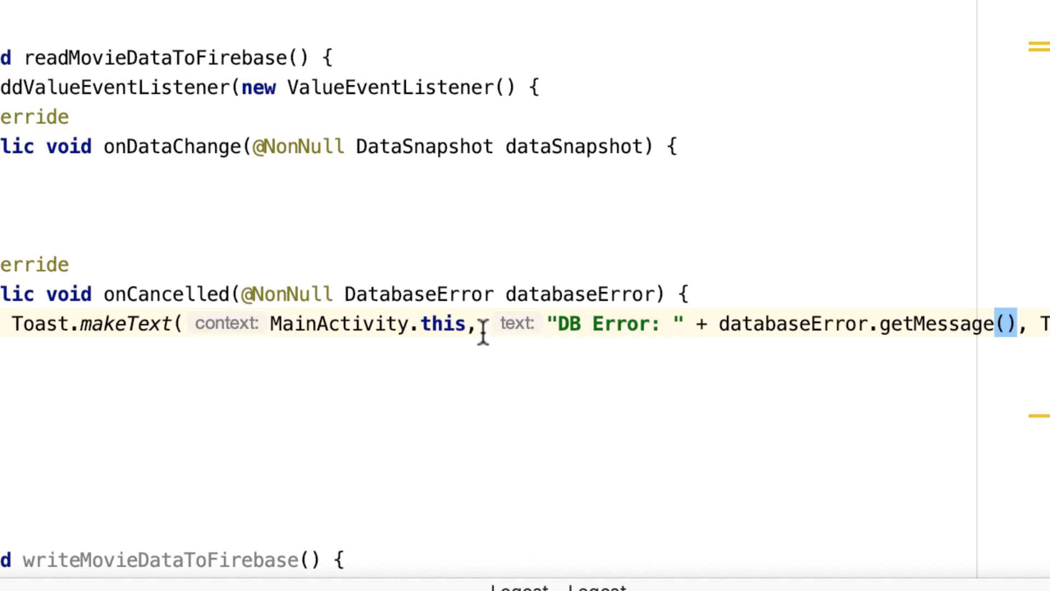
{"action": "mouse_move", "coordinate": [575, 325]}
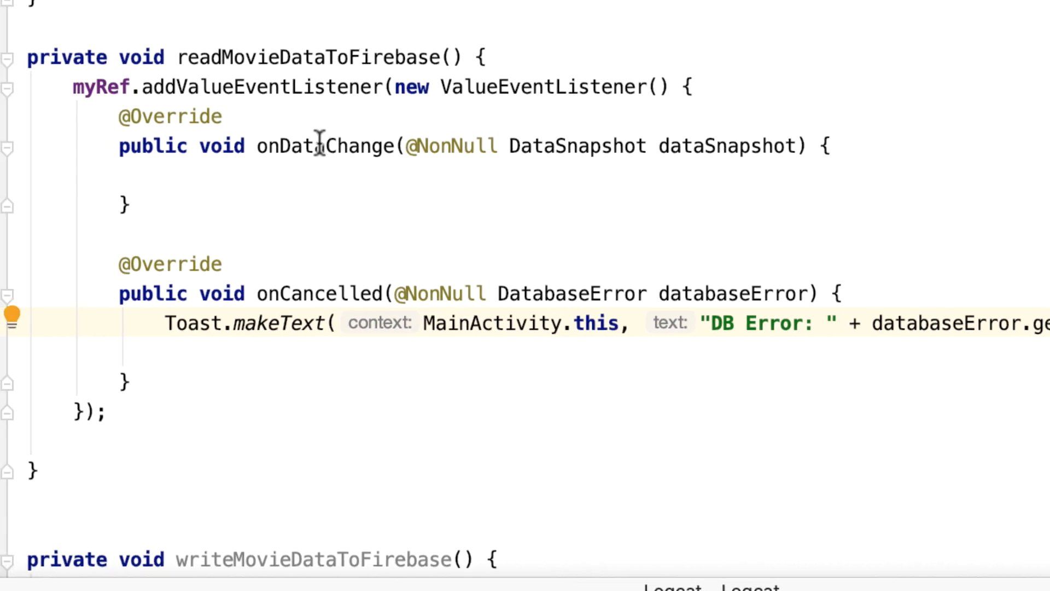
- Start onDataChange with an if(!dataSnapshot.exists()) { } guard
{"action": "left_click", "coordinate": [828, 146]}
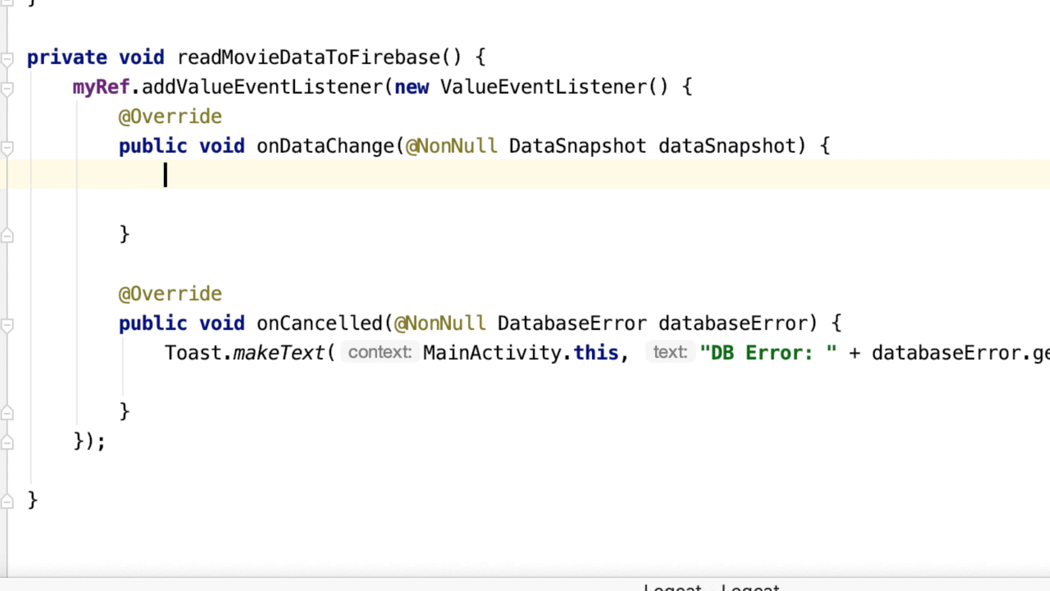
{"action": "double_click", "coordinate": [726, 145]}
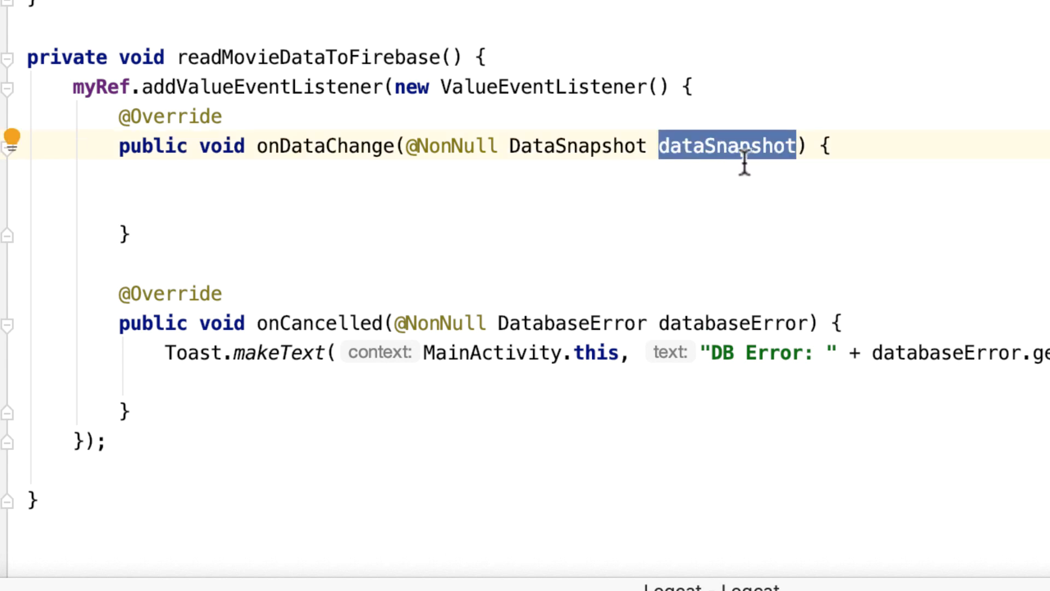
{"action": "type", "text": "if("}
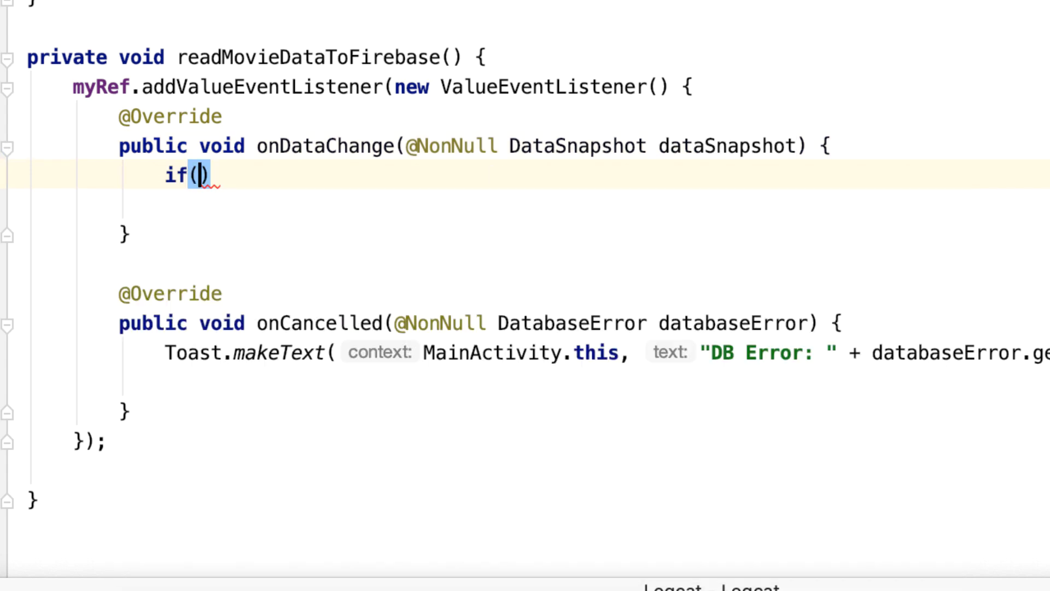
{"action": "type", "text": "dataSnapshot"}
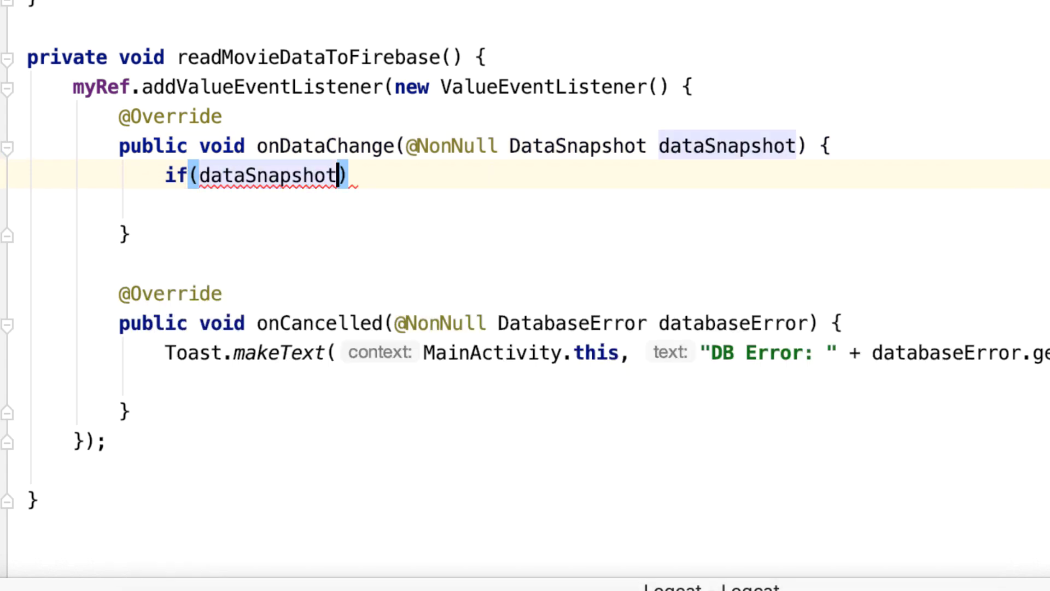
{"action": "type", "text": ".exists()"}
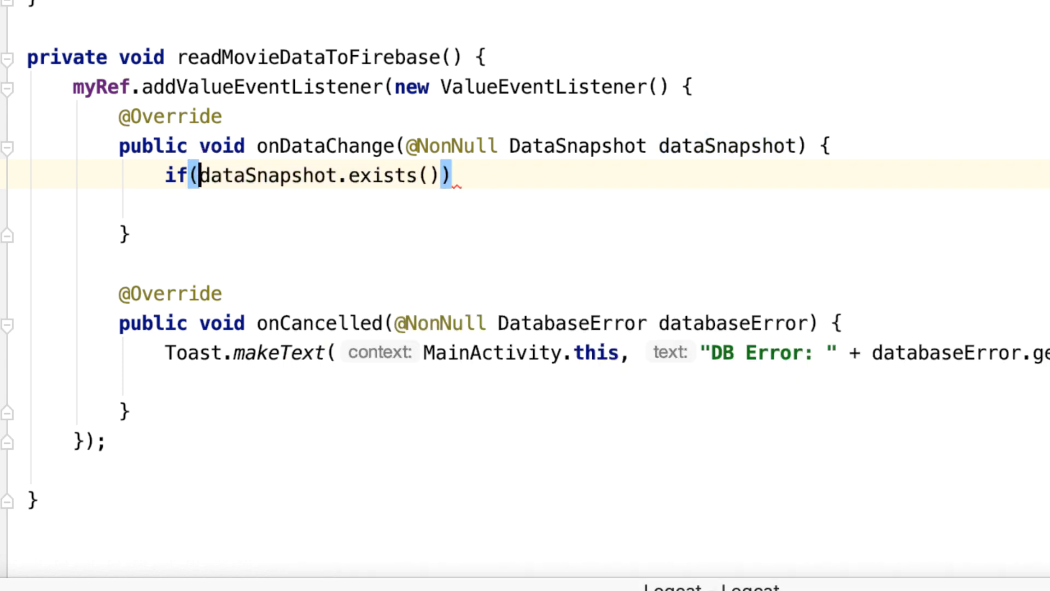
{"action": "type", "text": "!"}
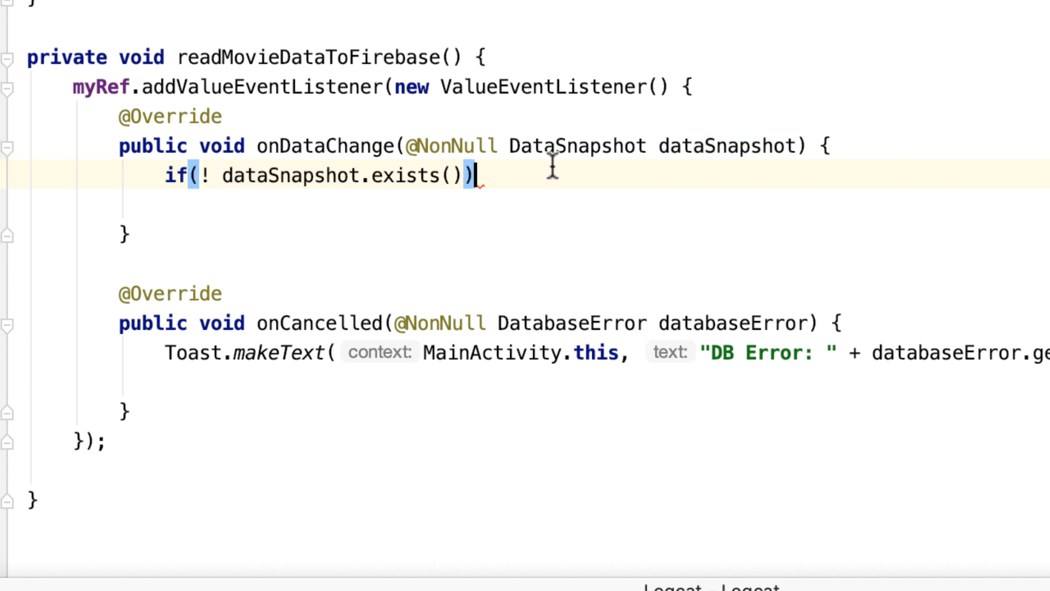
{"action": "type", "text": "{"}
{"action": "type", "text": "Toast.makeText(MainActivity.this, \"\", Toast.LENGTH_SHORT).sho"}
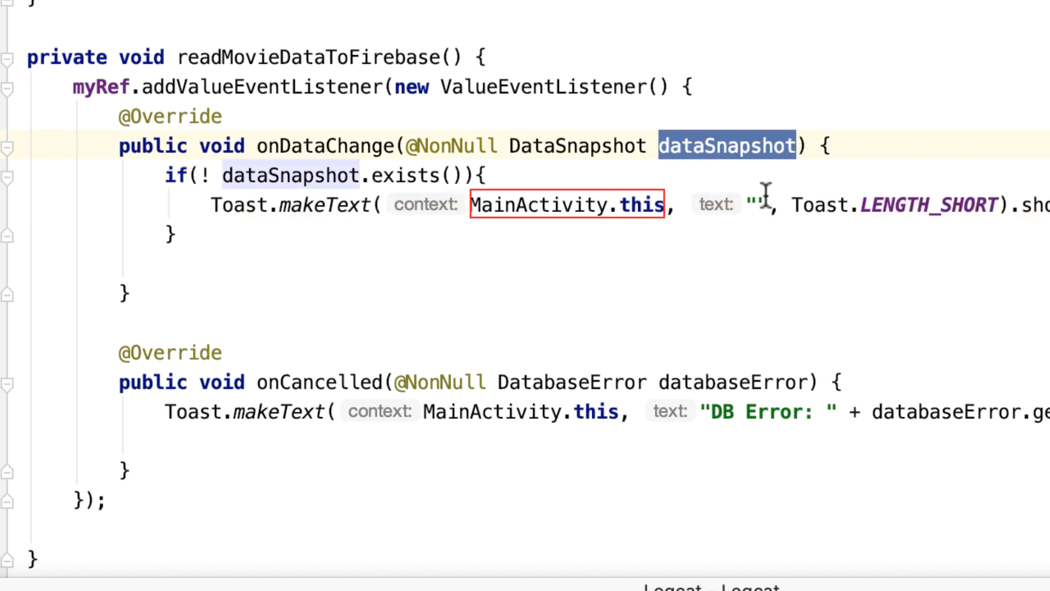
- Inside the guard toast "dataSnapshot does not exist", show it and return early
{"action": "type", "text": "dataSnapshot"}
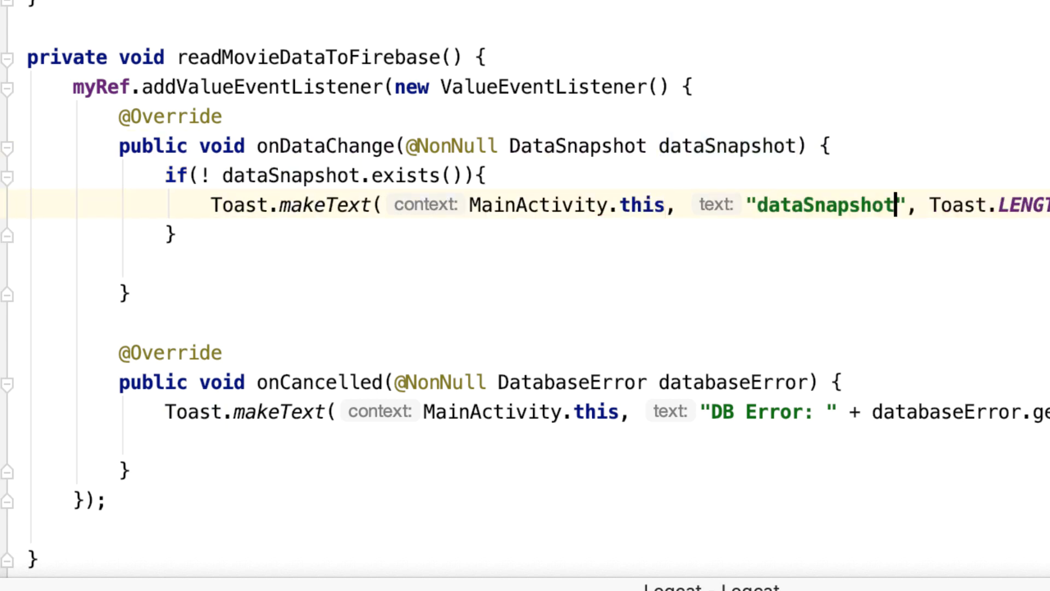
{"action": "type", "text": "does not"}
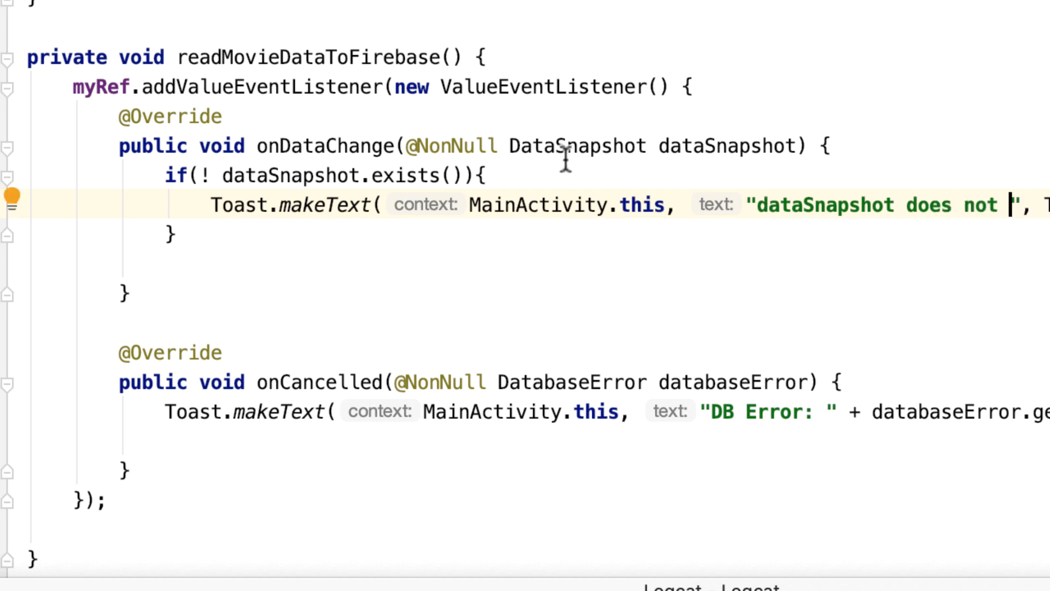
{"action": "double_click", "coordinate": [405, 176]}
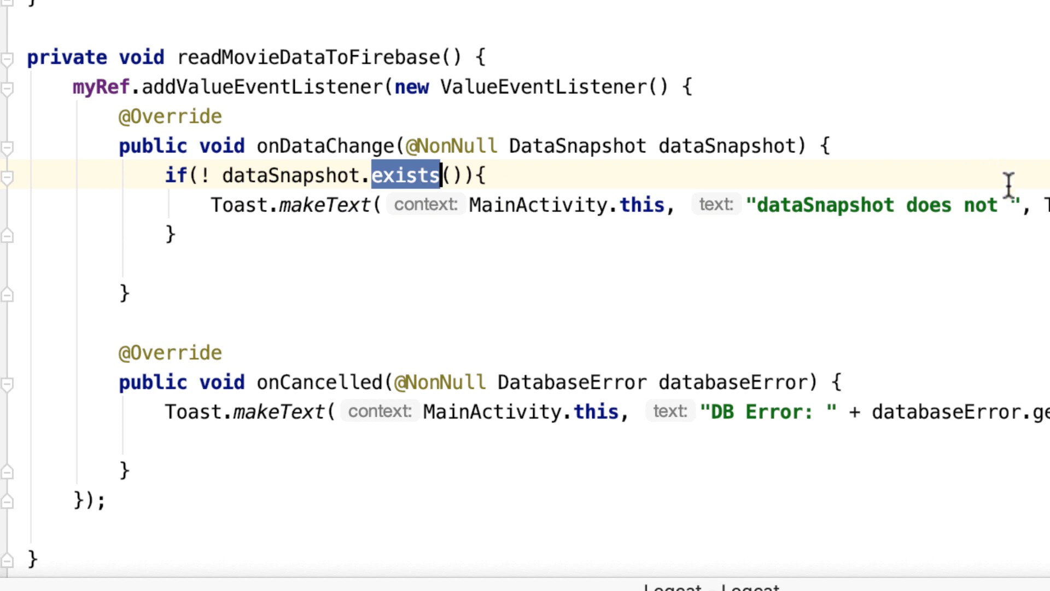
{"action": "left_click", "coordinate": [499, 205]}
{"action": "type", "text": "return;"}
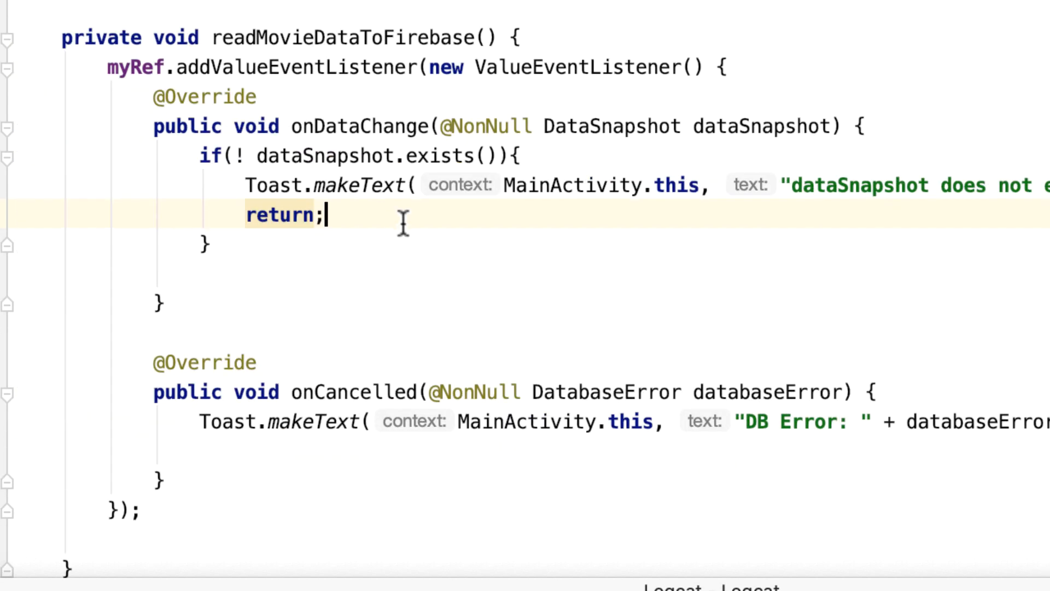
{"action": "double_click", "coordinate": [572, 186]}
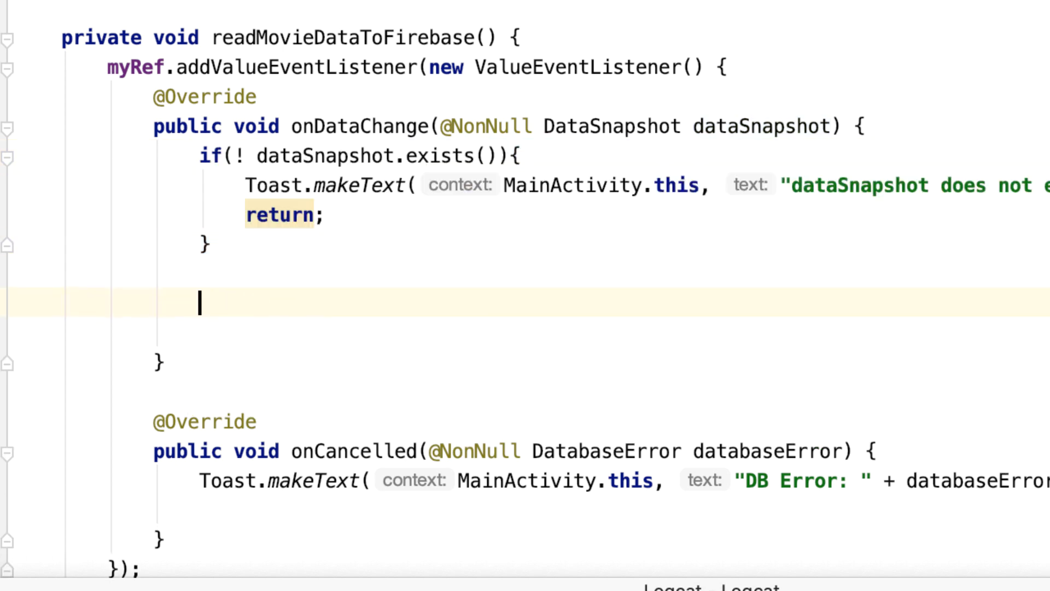
{"action": "mouse_move", "coordinate": [757, 151]}
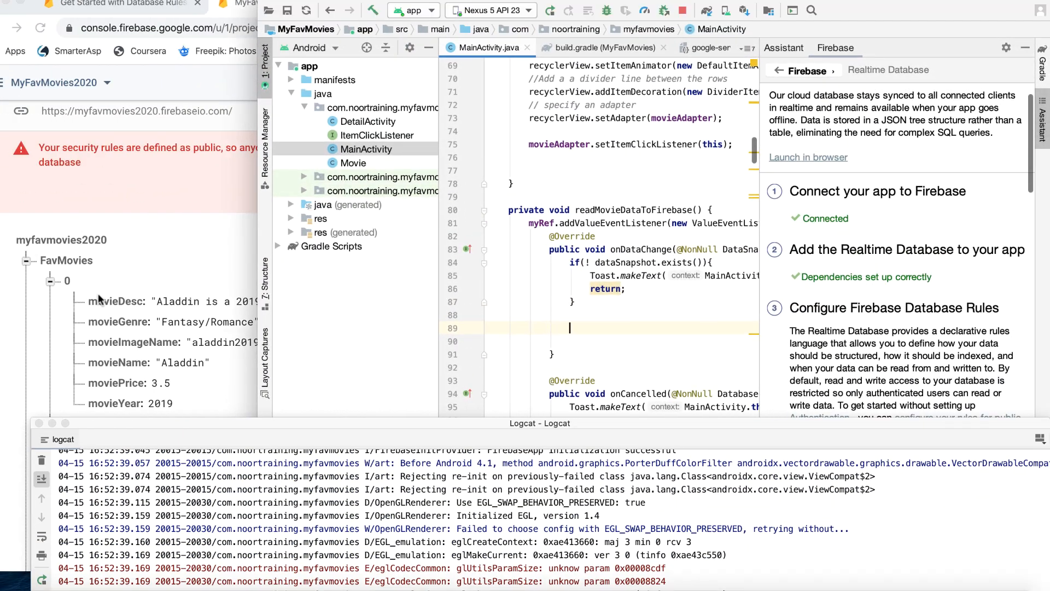
{"action": "scroll", "scroll_direction": "down", "scroll_amount": 3}
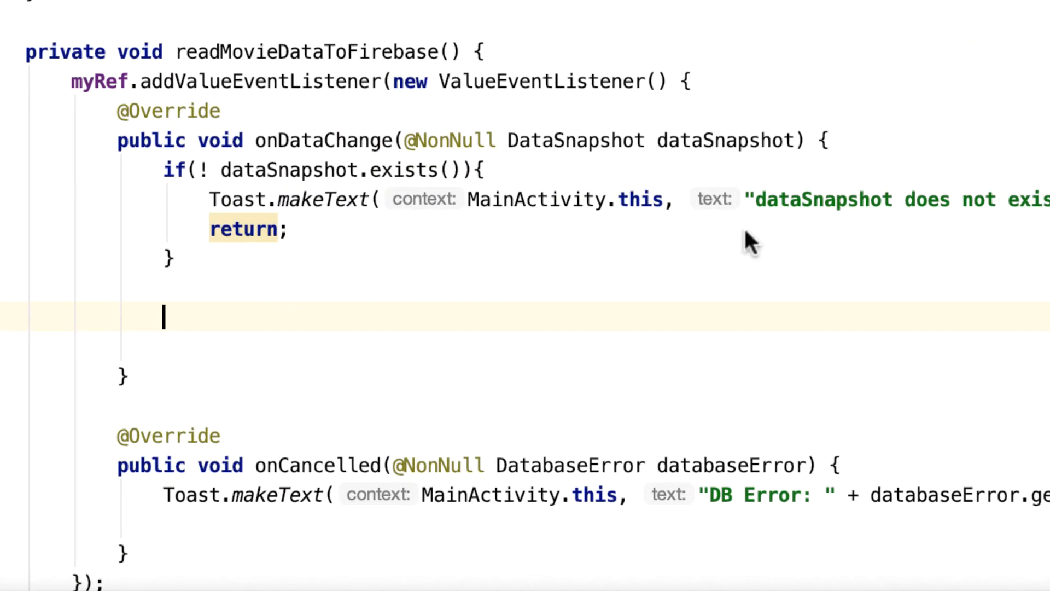
- Add for (DataSnapshot movieDataSnapShot : dataSnapshot.getChildren()) { } below the guard
{"action": "type", "text": "for (:"}
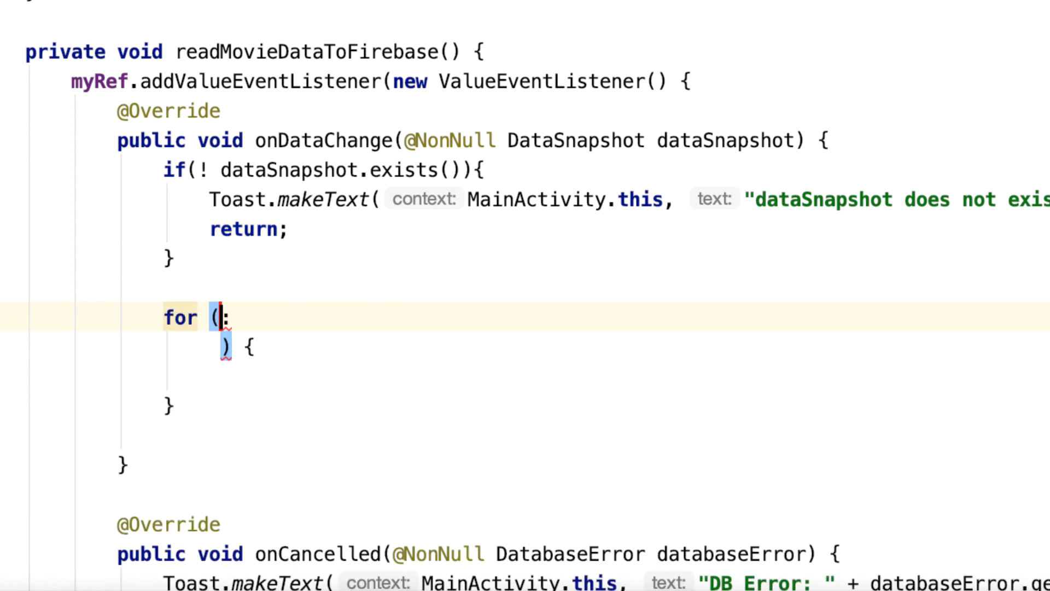
{"action": "type", "text": "D"}
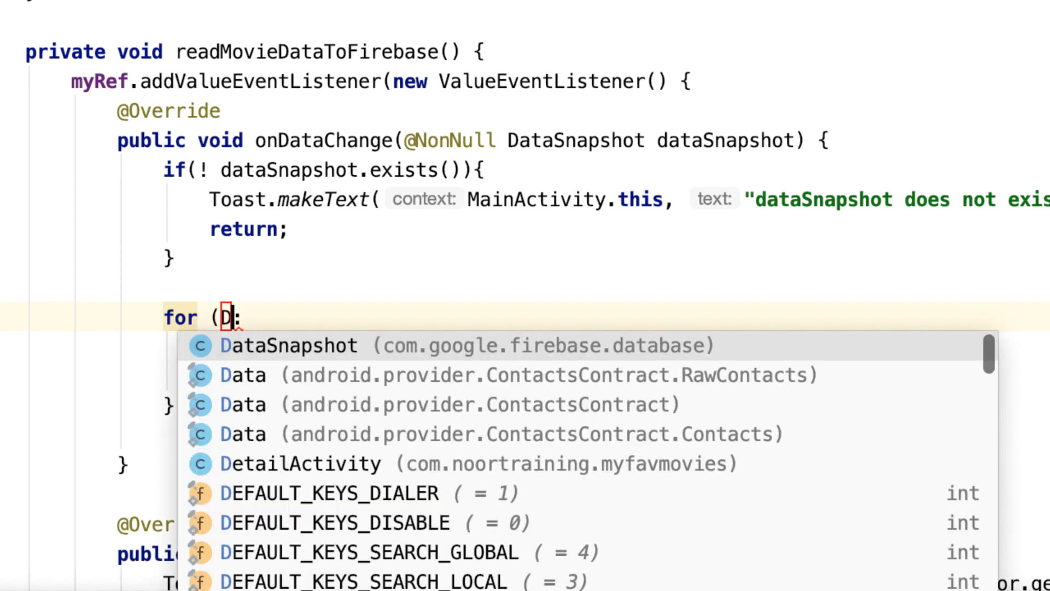
{"action": "left_click", "coordinate": [289, 344]}
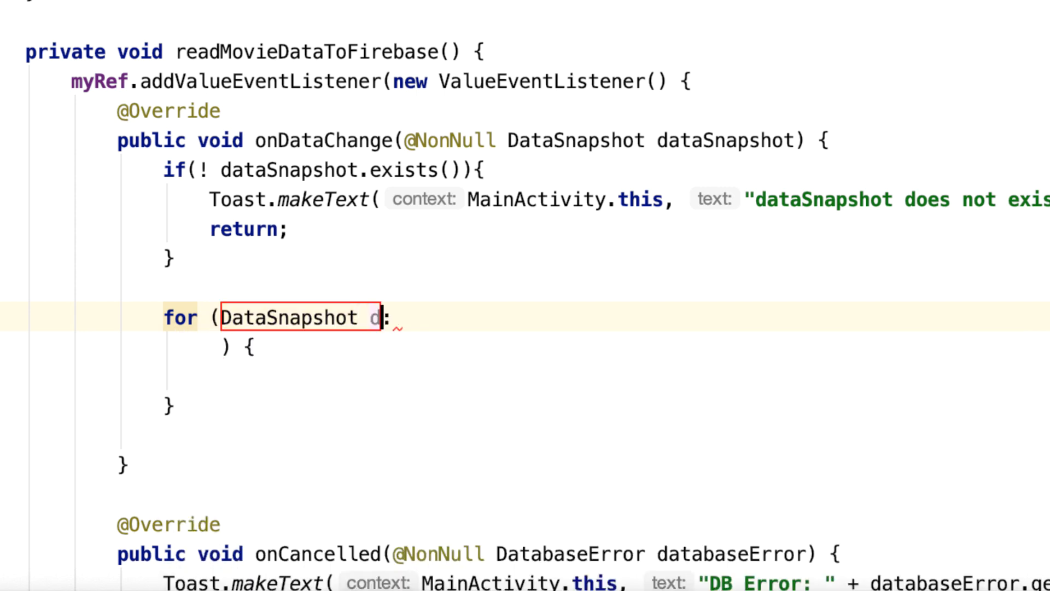
{"action": "type", "text": "movieData"}
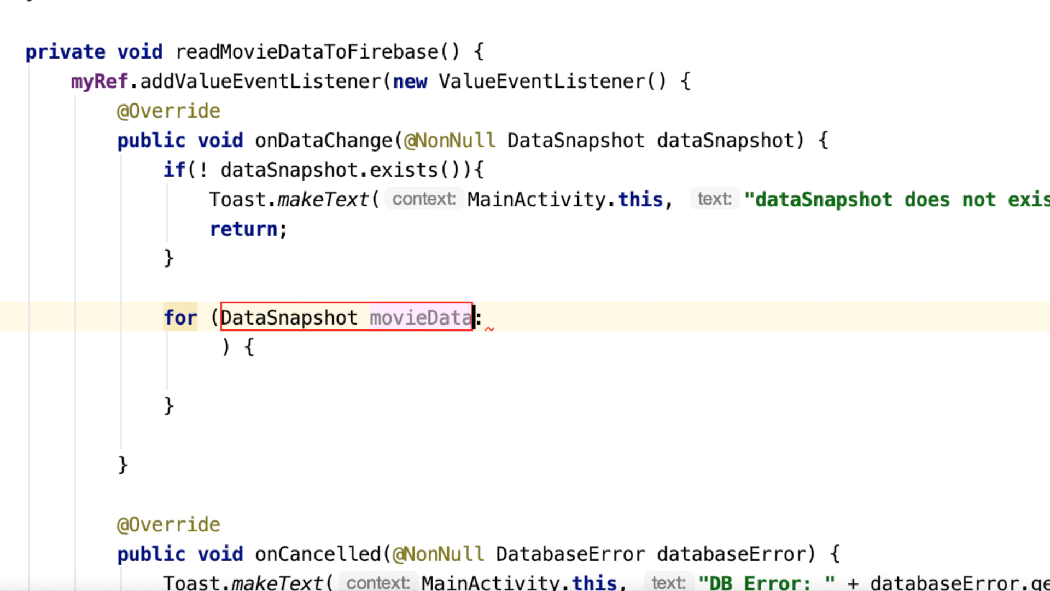
{"action": "type", "text": "Sna"}
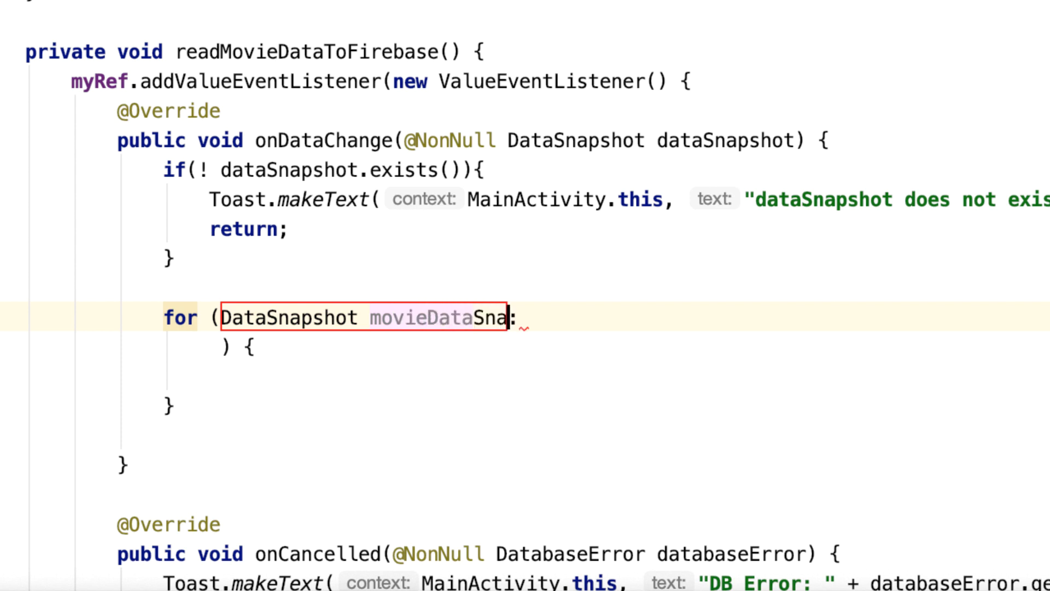
{"action": "type", "text": "pShot"}
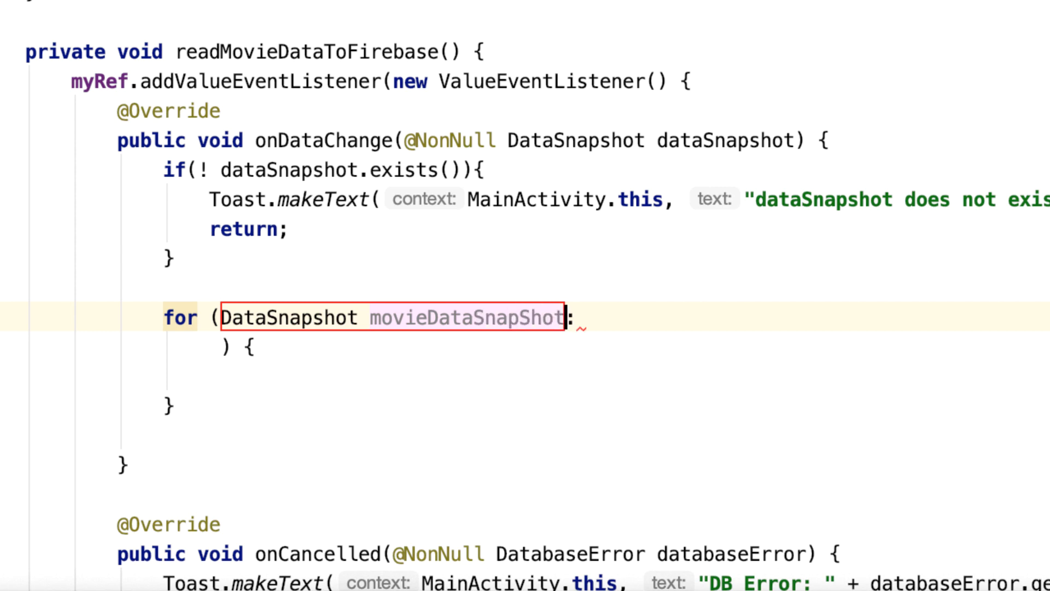
{"action": "type", "text": "dataSnapshot"}
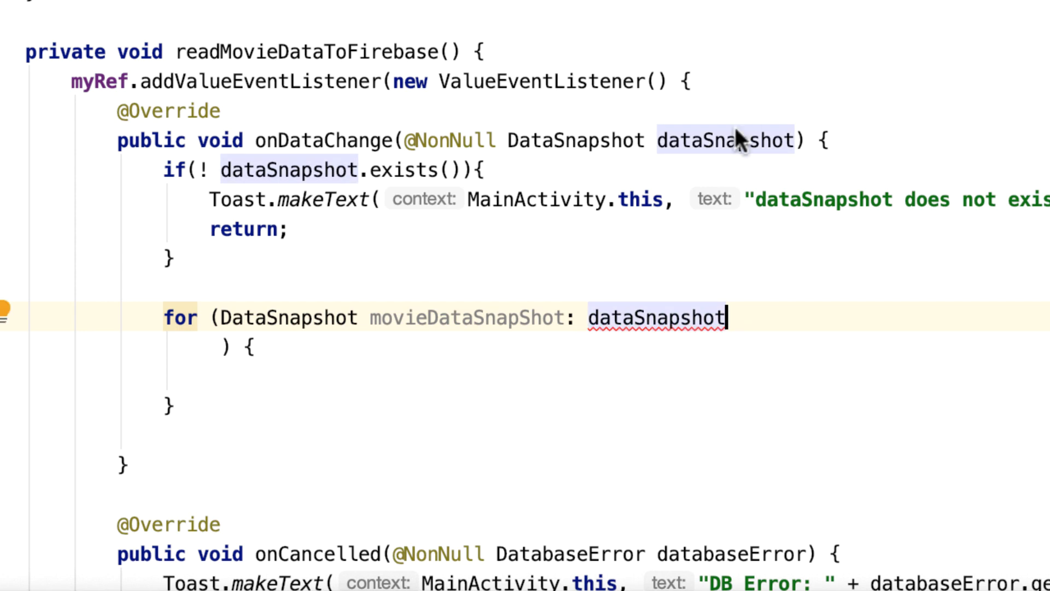
{"action": "double_click", "coordinate": [656, 319]}
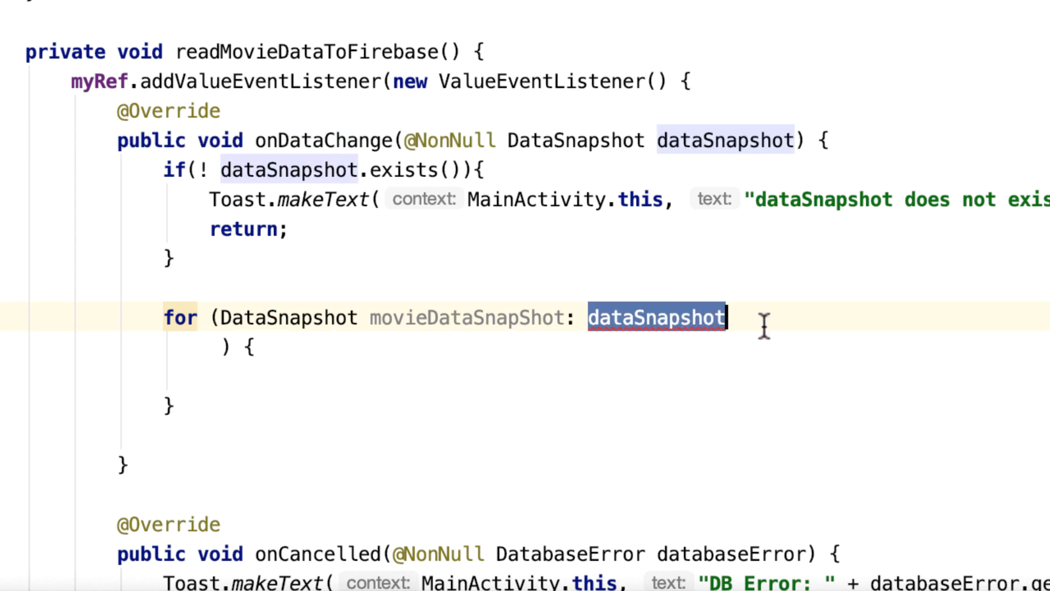
{"action": "type", "text": "."}
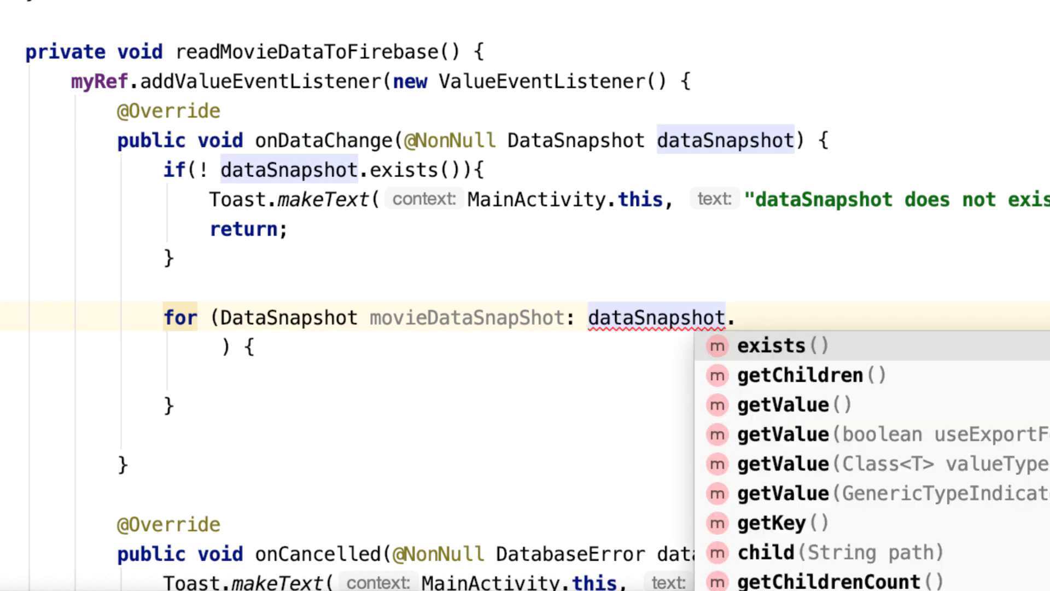
{"action": "left_click", "coordinate": [804, 374]}
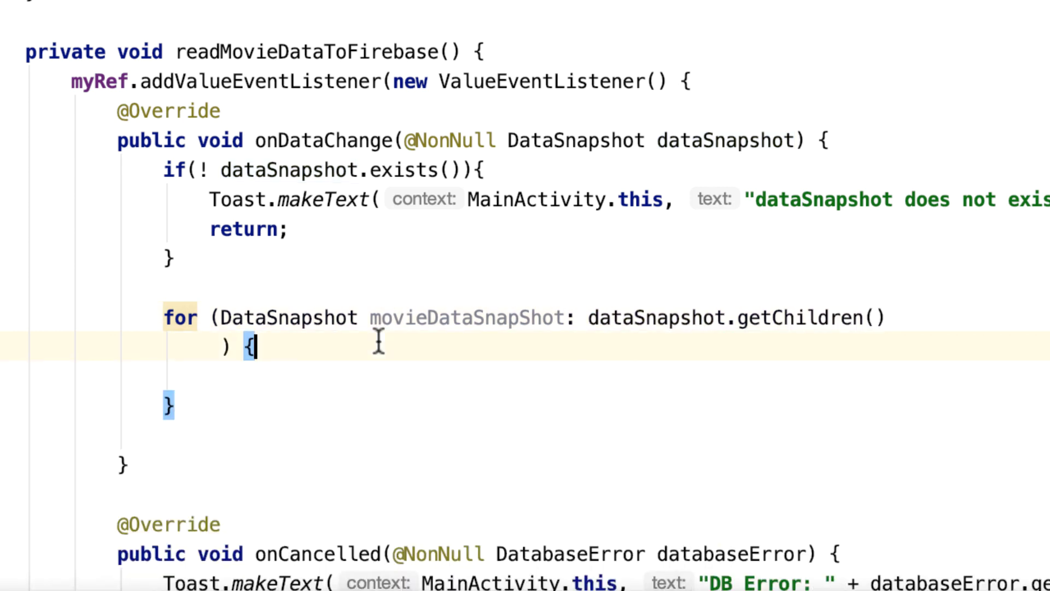
{"action": "key", "text": "enter"}
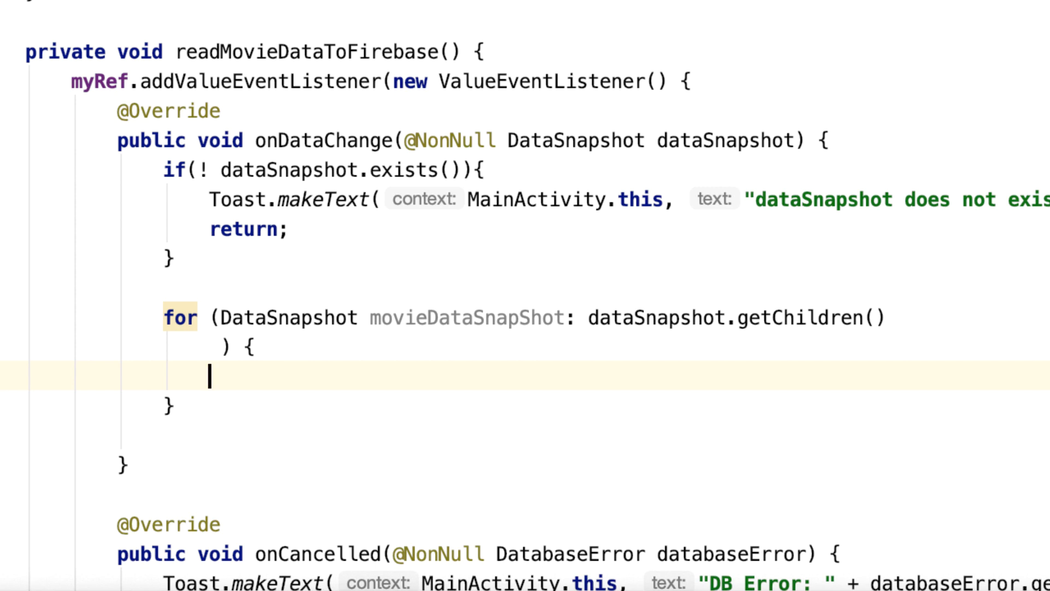
- Write Movie movie = movieDataSnapShot.getValue(Movie.class); in the loop body
{"action": "type", "text": "Movie m"}
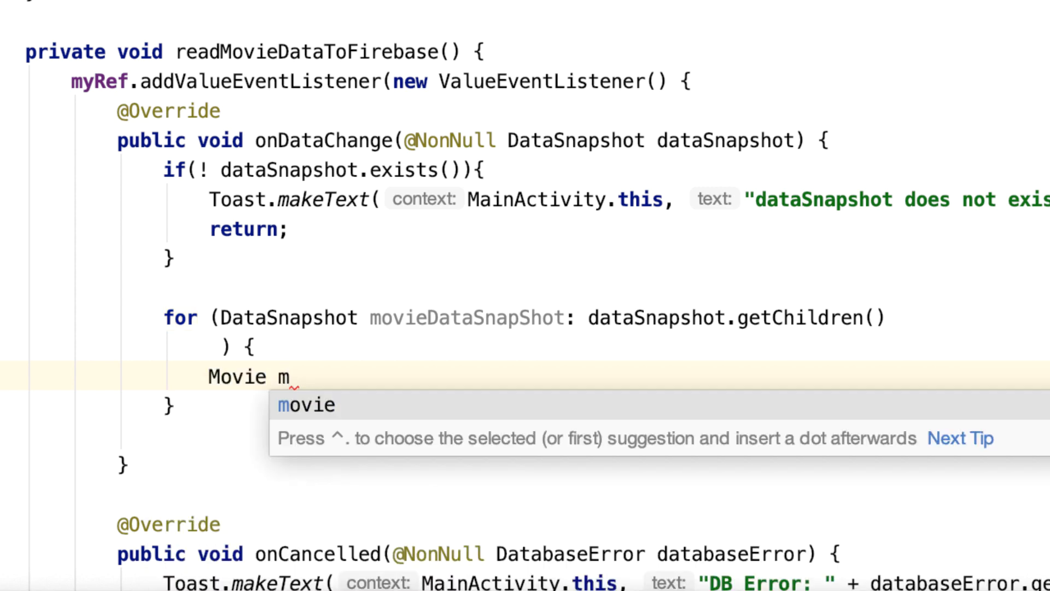
{"action": "key", "text": "Backspace"}
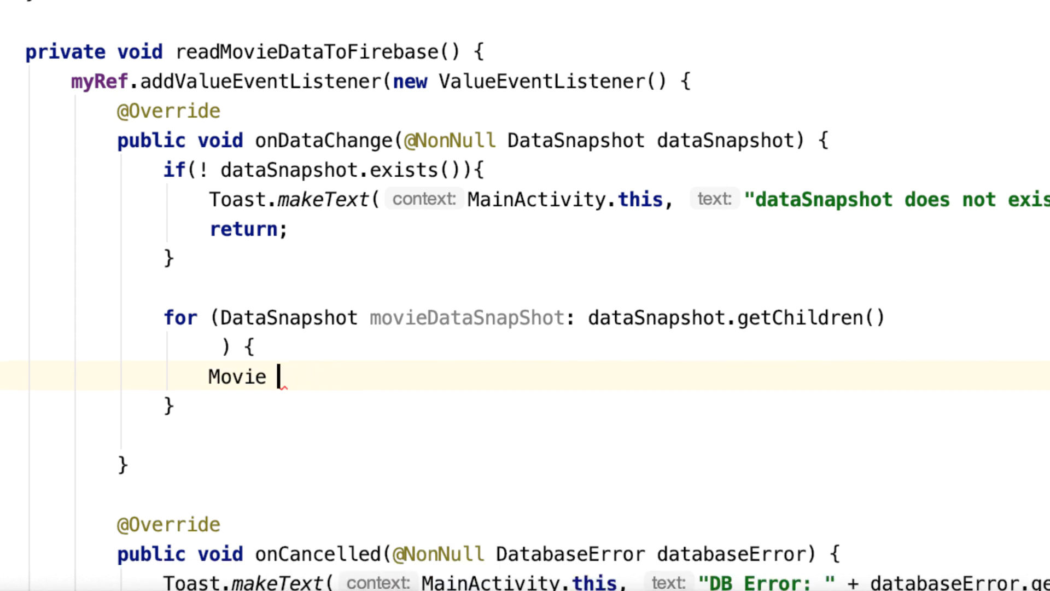
{"action": "type", "text": "movie"}
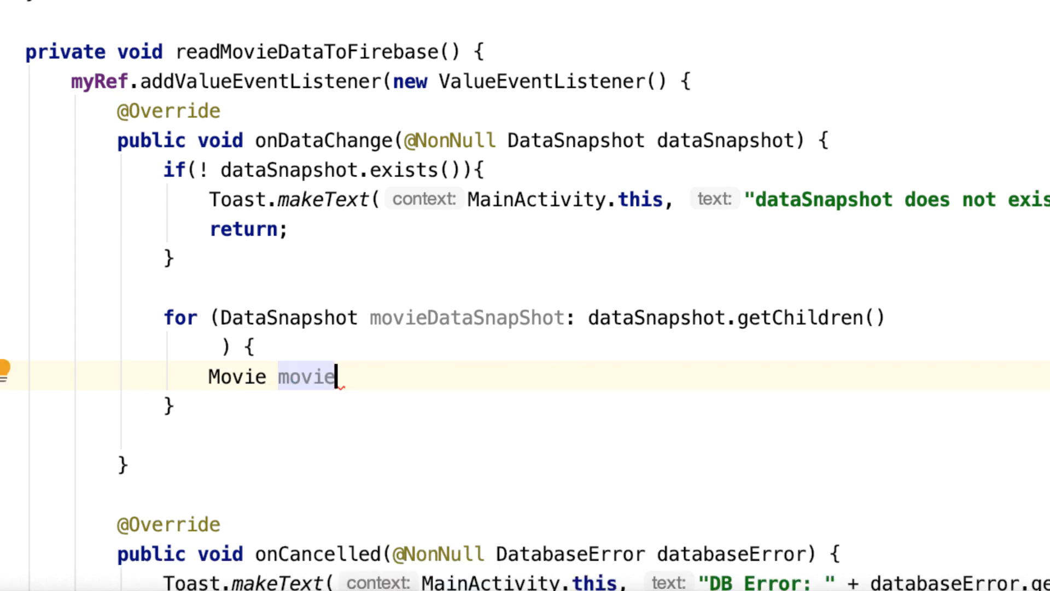
{"action": "type", "text": "="}
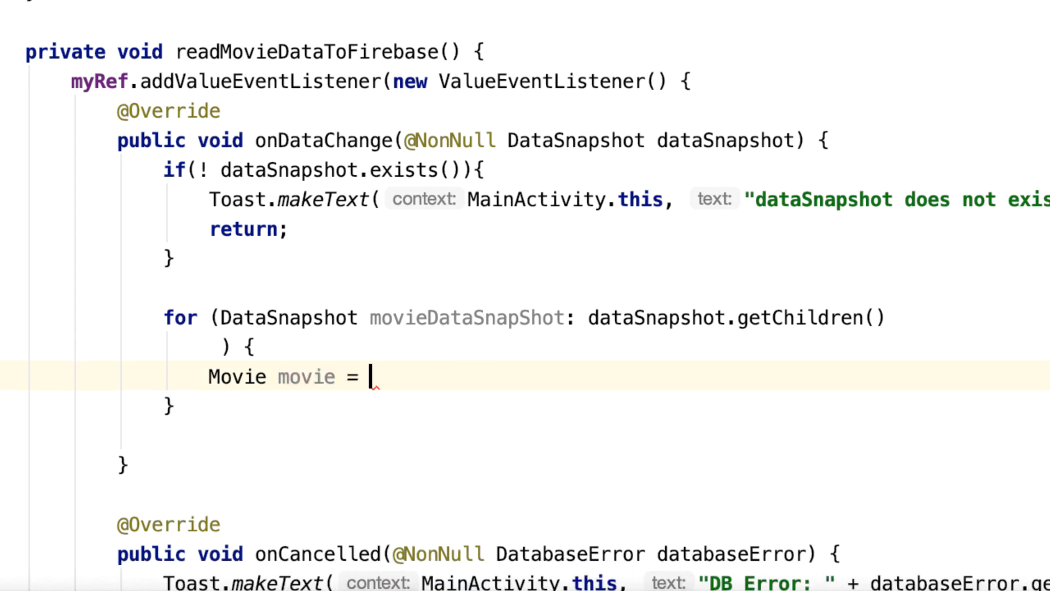
{"action": "type", "text": "movieDataSnapShot"}
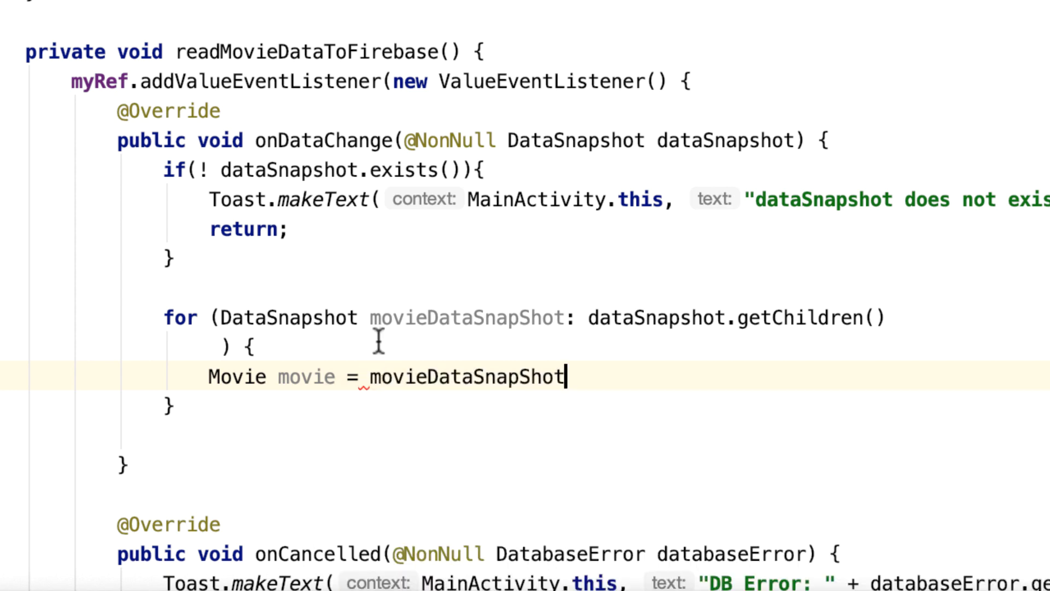
{"action": "double_click", "coordinate": [466, 376]}
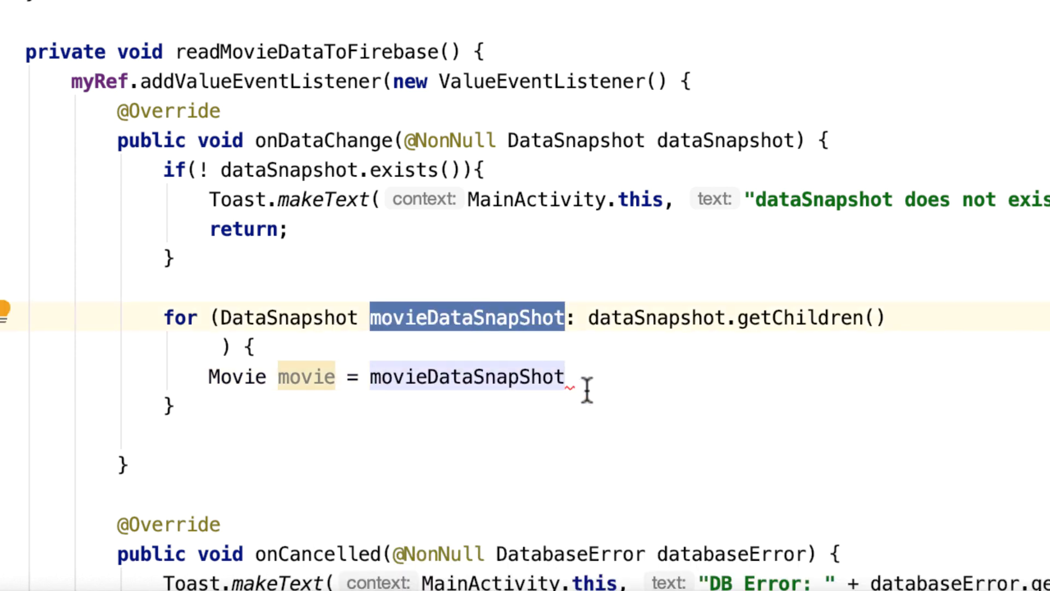
{"action": "type", "text": ".getValue("}
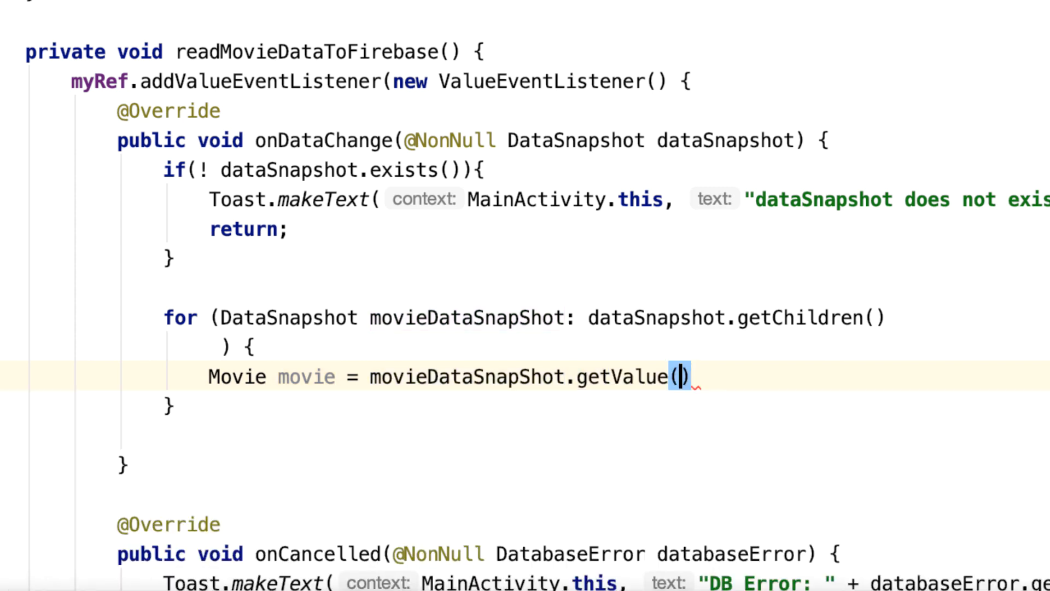
{"action": "type", "text": "Movie."}
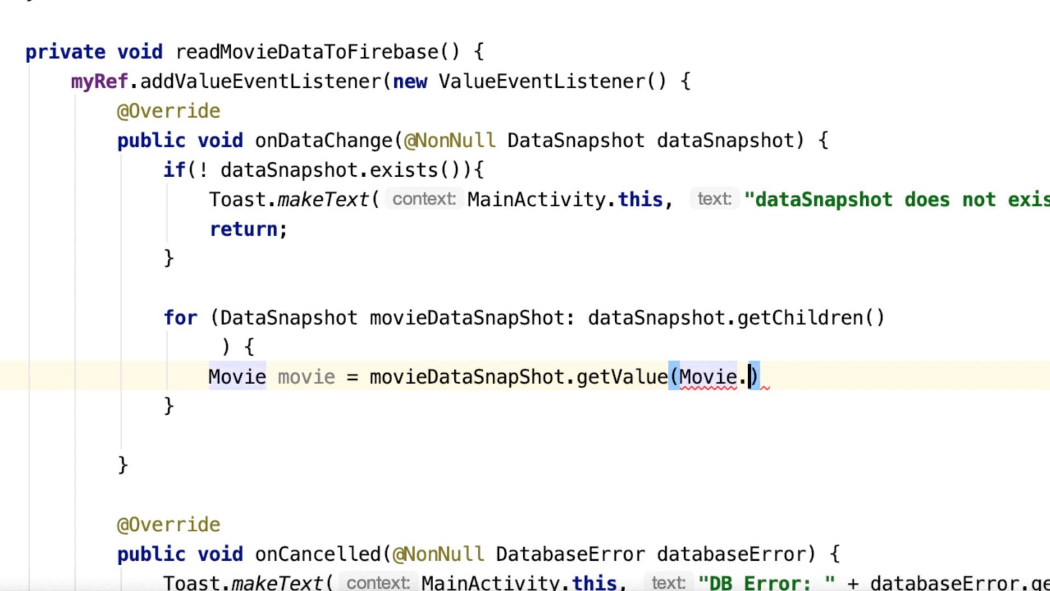
{"action": "type", "text": "class);"}
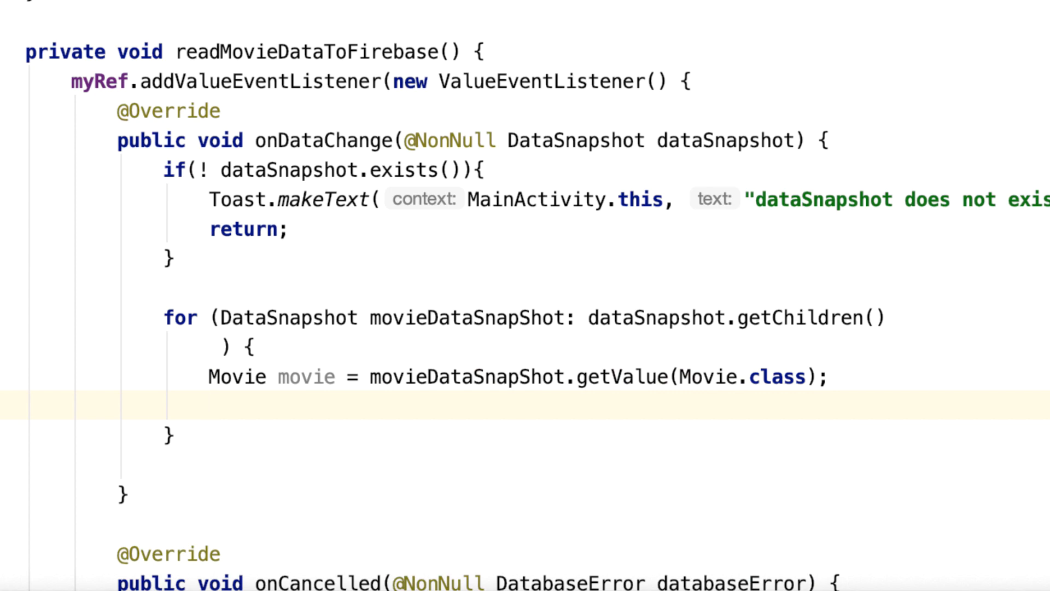
- Add movieList.add(movie); inside the loop
{"action": "scroll", "scroll_direction": "up", "scroll_amount": 3}
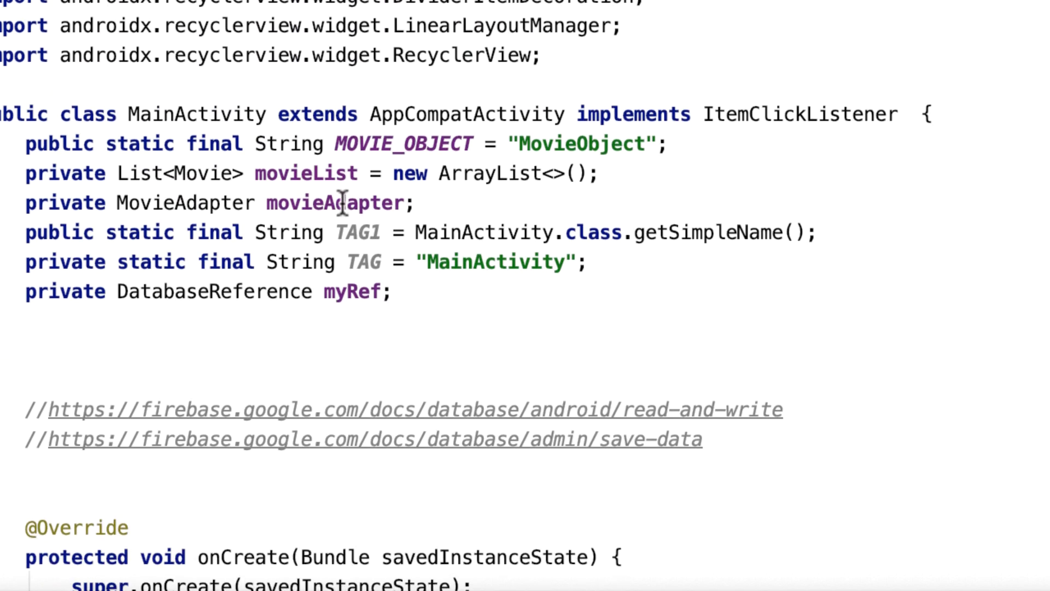
{"action": "scroll", "scroll_direction": "down", "scroll_amount": 3}
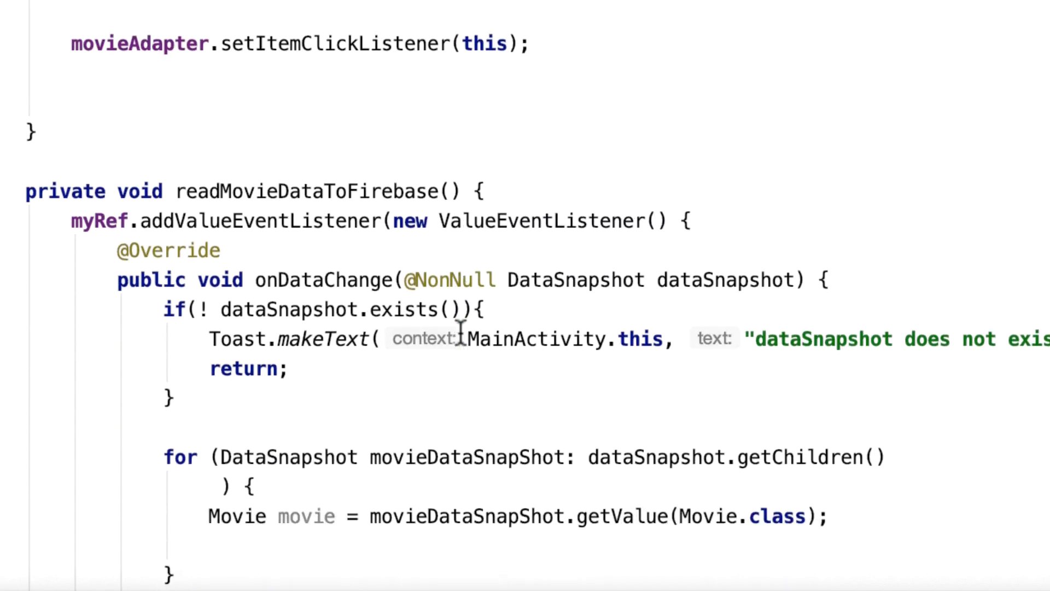
{"action": "scroll", "scroll_direction": "down", "scroll_amount": 3}
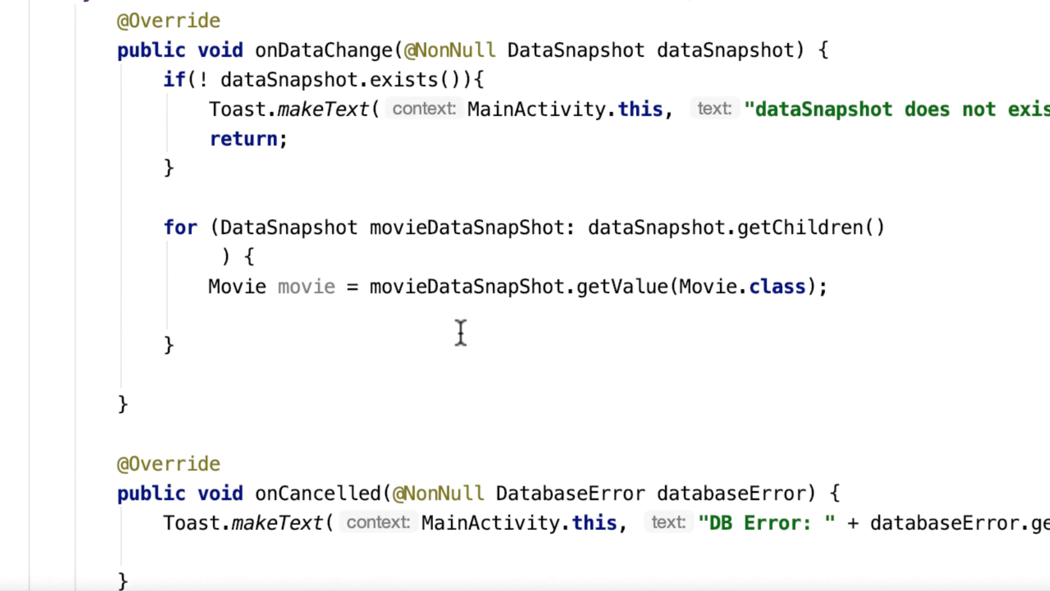
{"action": "scroll", "scroll_direction": "down", "scroll_amount": 3}
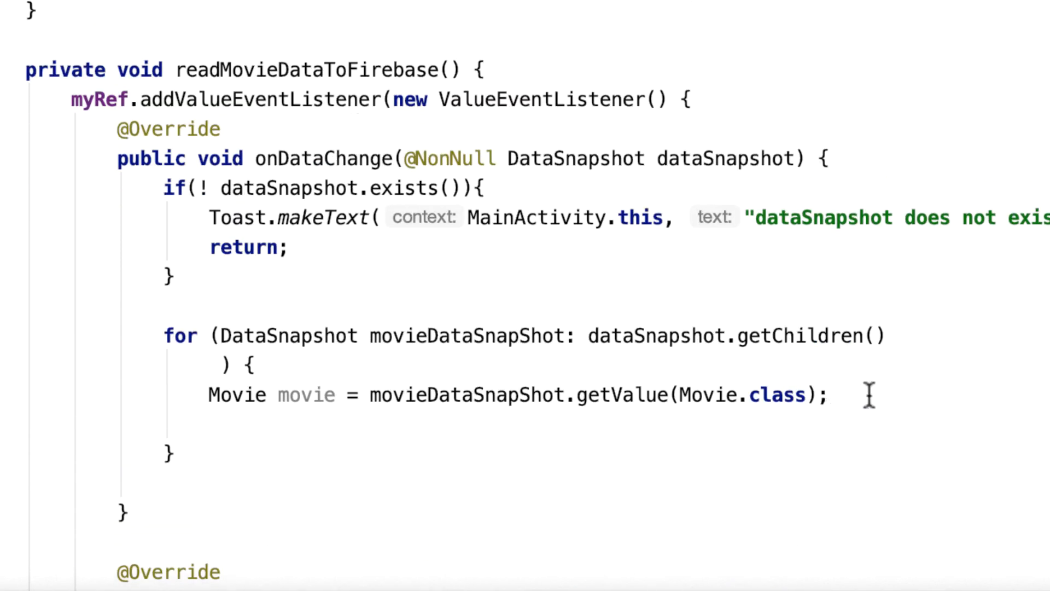
{"action": "type", "text": "movie"}
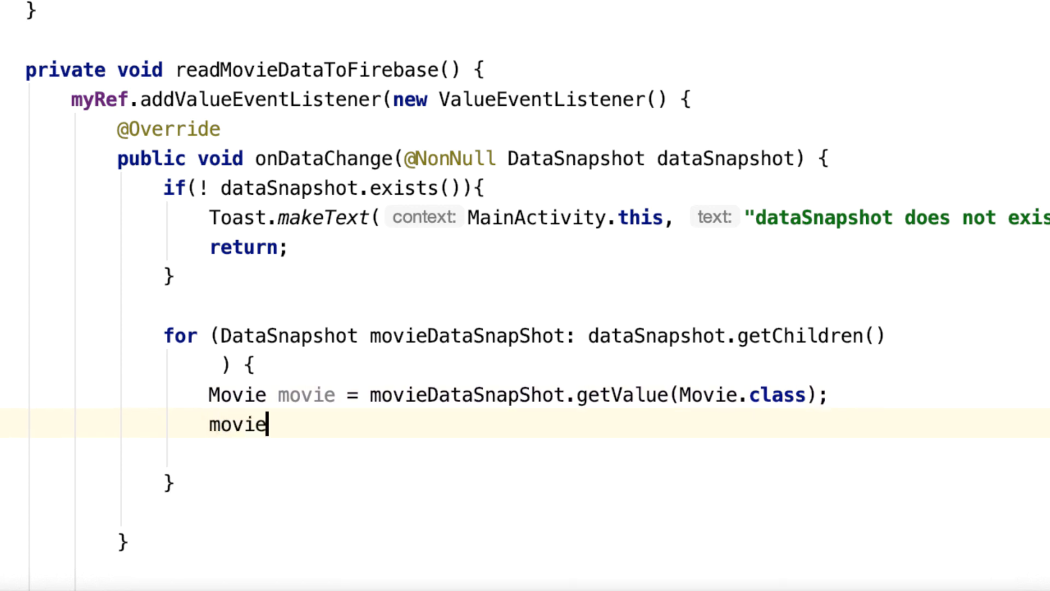
{"action": "type", "text": "List."}
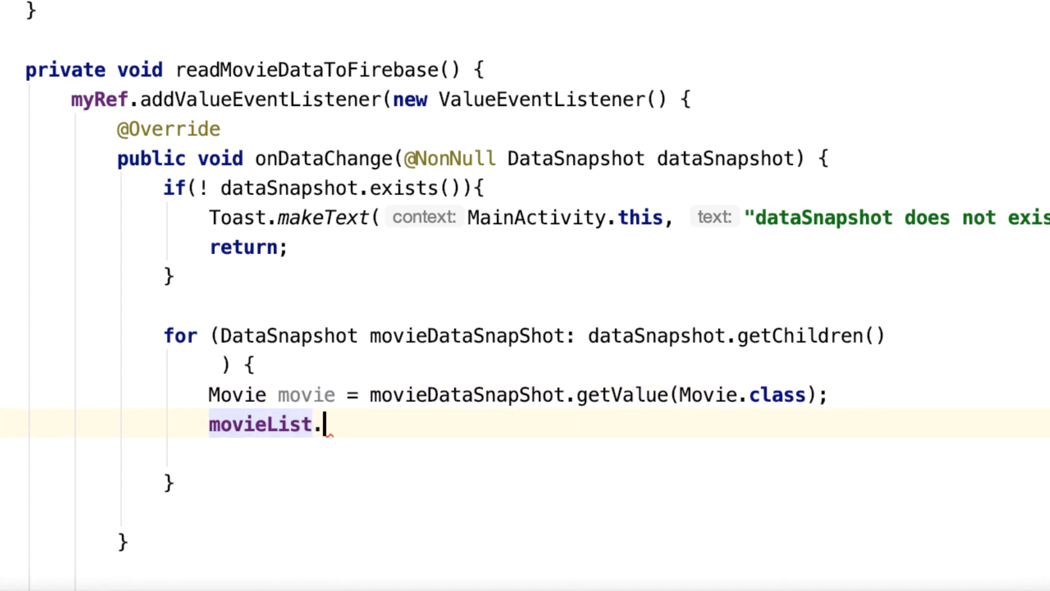
{"action": "type", "text": "add(mo"}
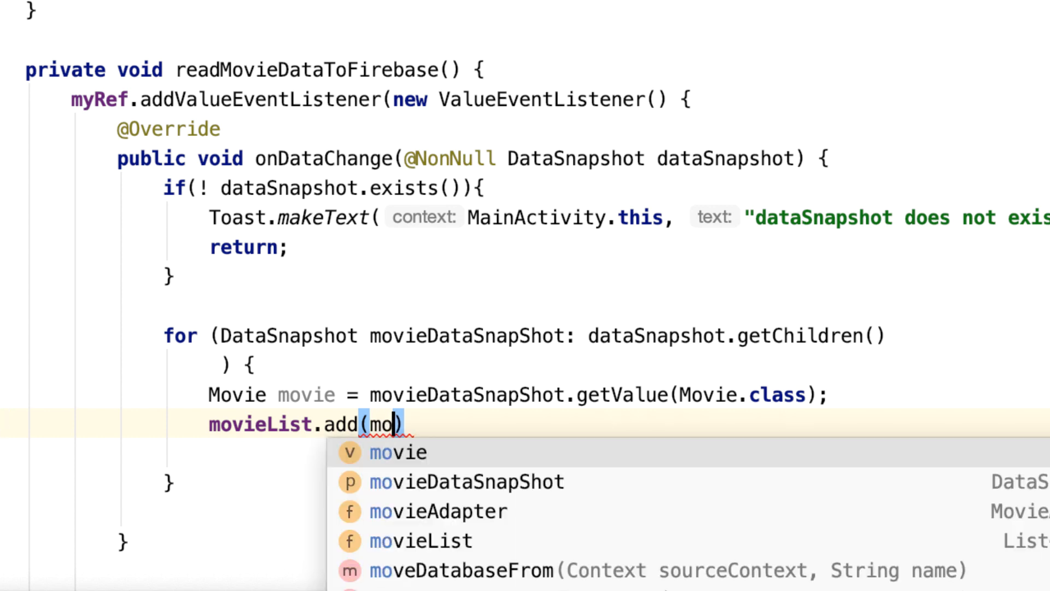
{"action": "key", "text": "Tab"}
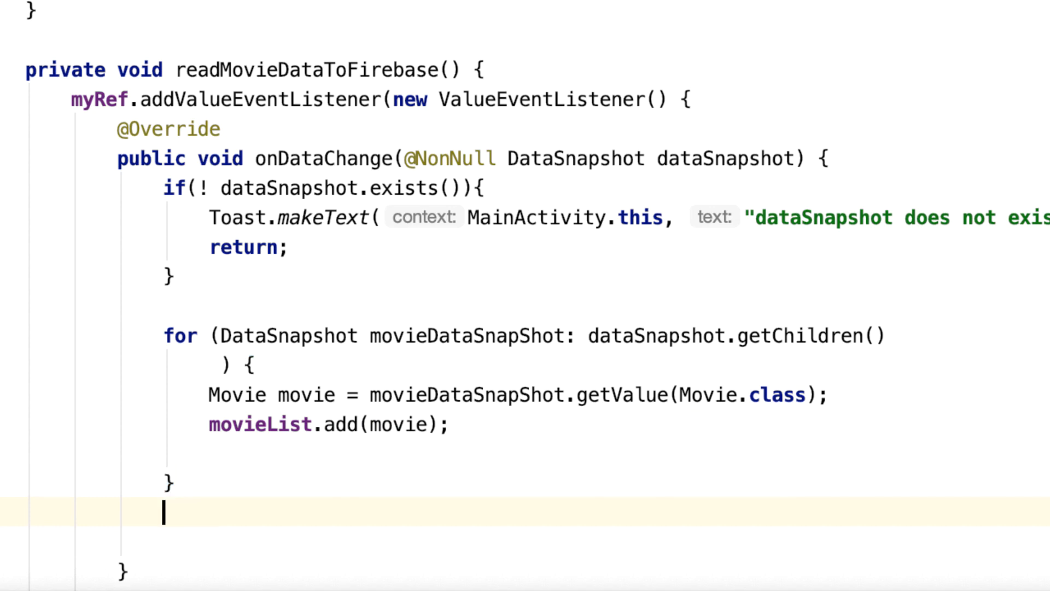
- Call movieAdapter.notifyDataSetChanged() after the loop's closing brace
{"action": "type", "text": "mo"}
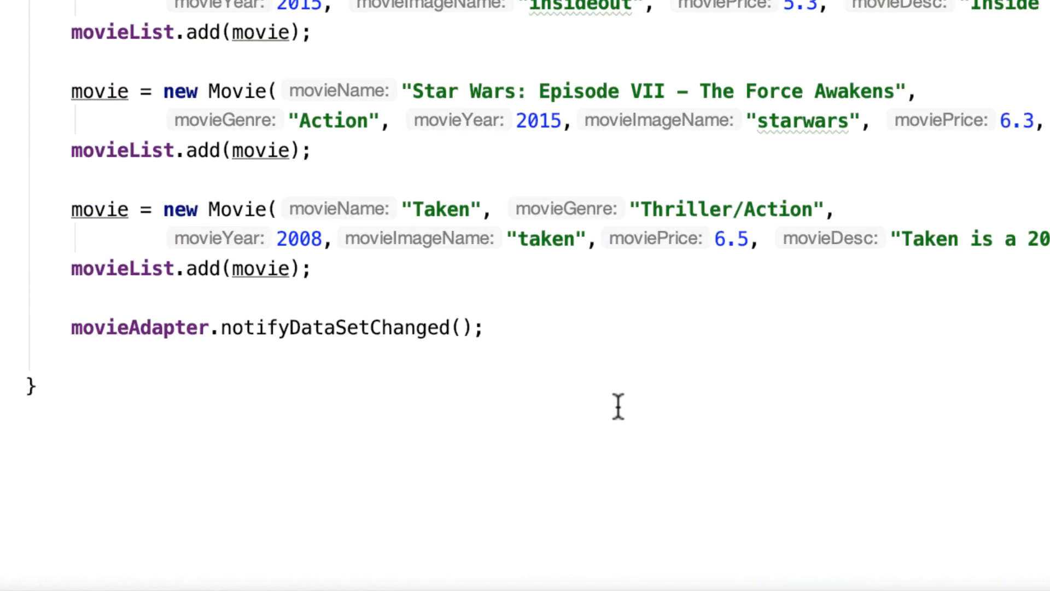
{"action": "scroll", "scroll_direction": "down", "scroll_amount": 3}
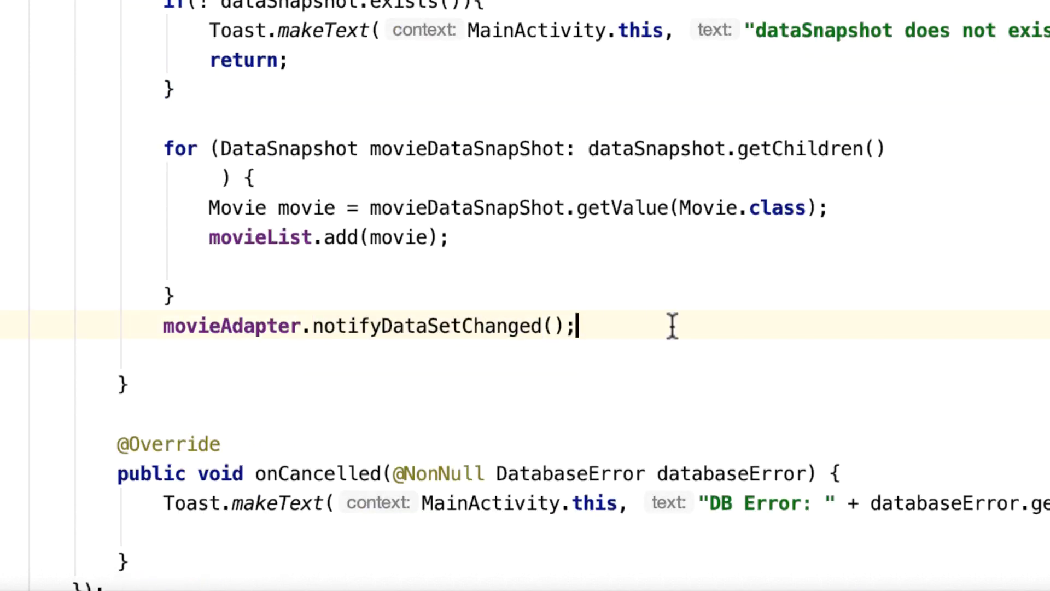
{"action": "scroll", "scroll_direction": "up", "scroll_amount": 3}
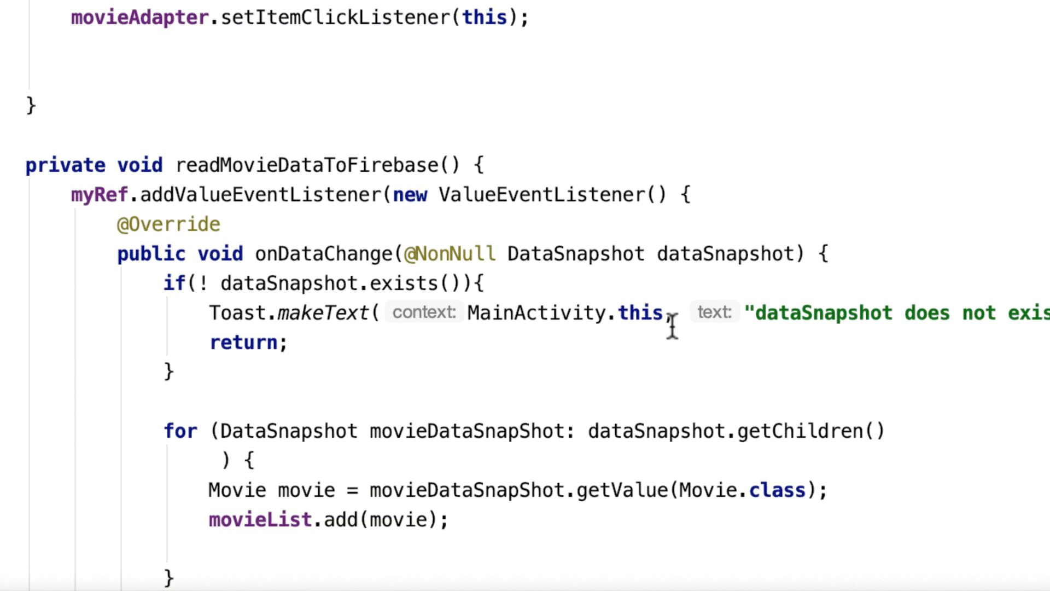
- Run the app to see the MyFavMovies list in the emulator and scroll to setSampleMovieData
{"action": "scroll", "scroll_direction": "down", "scroll_amount": 3}
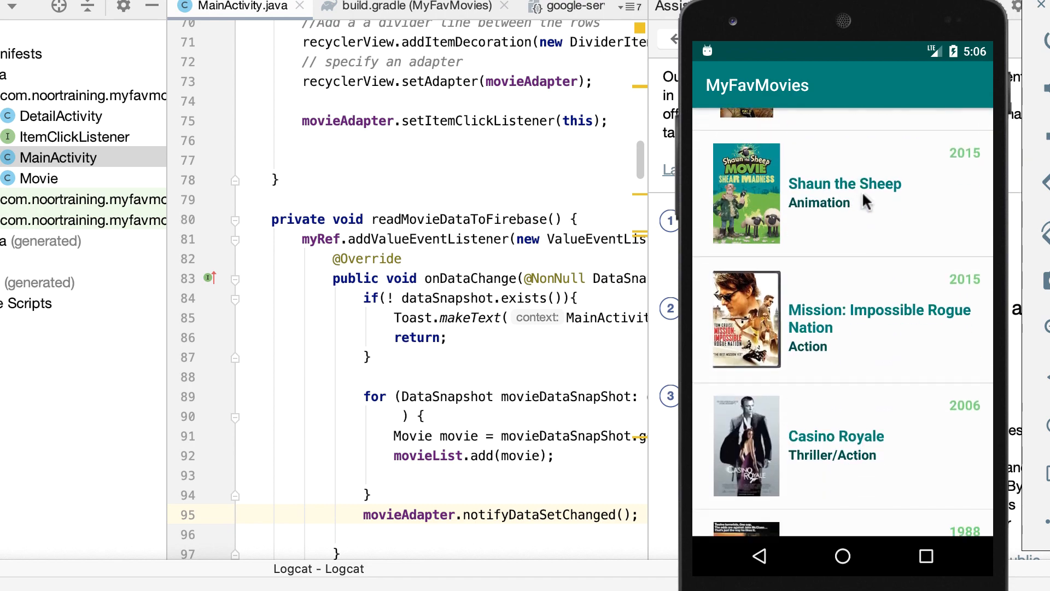
{"action": "scroll", "scroll_direction": "down", "scroll_amount": 3}
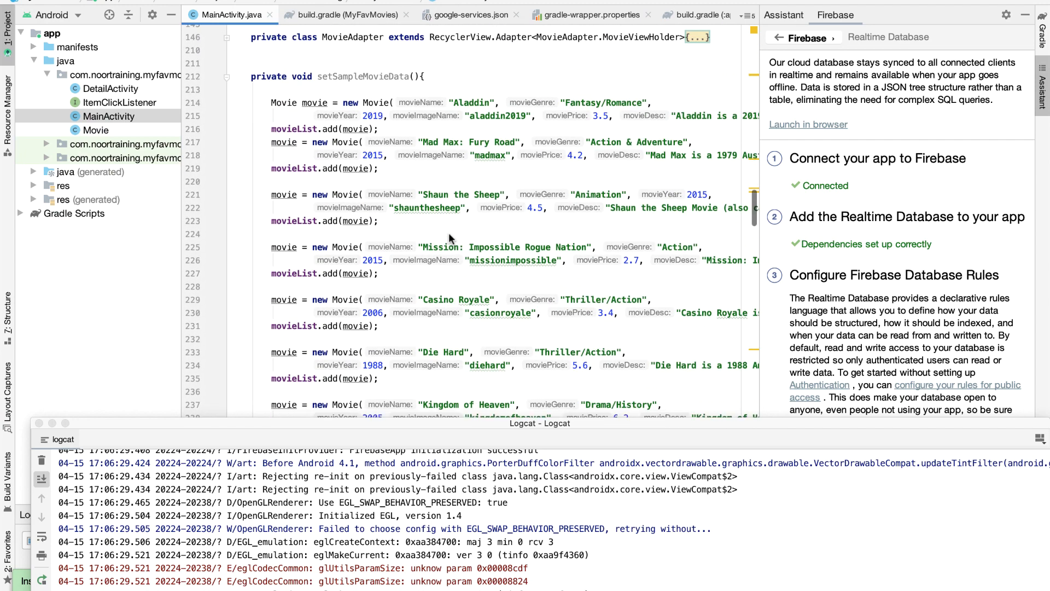
- Fold setSampleMovieData and wrap it in /* */ so the hard-coded movies are disabled
{"action": "left_click", "coordinate": [228, 121]}
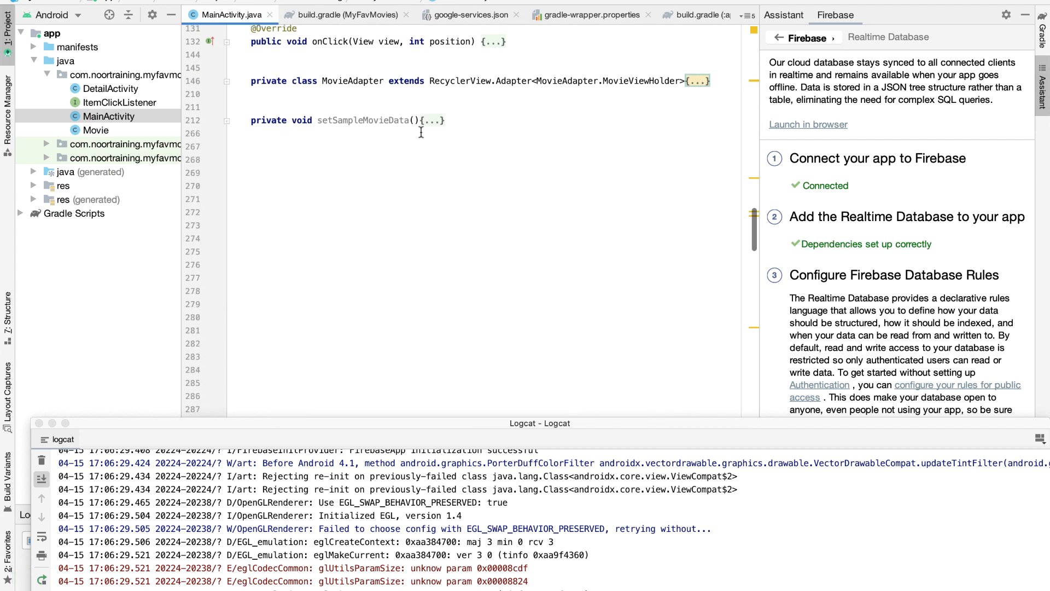
{"action": "left_click", "coordinate": [230, 106]}
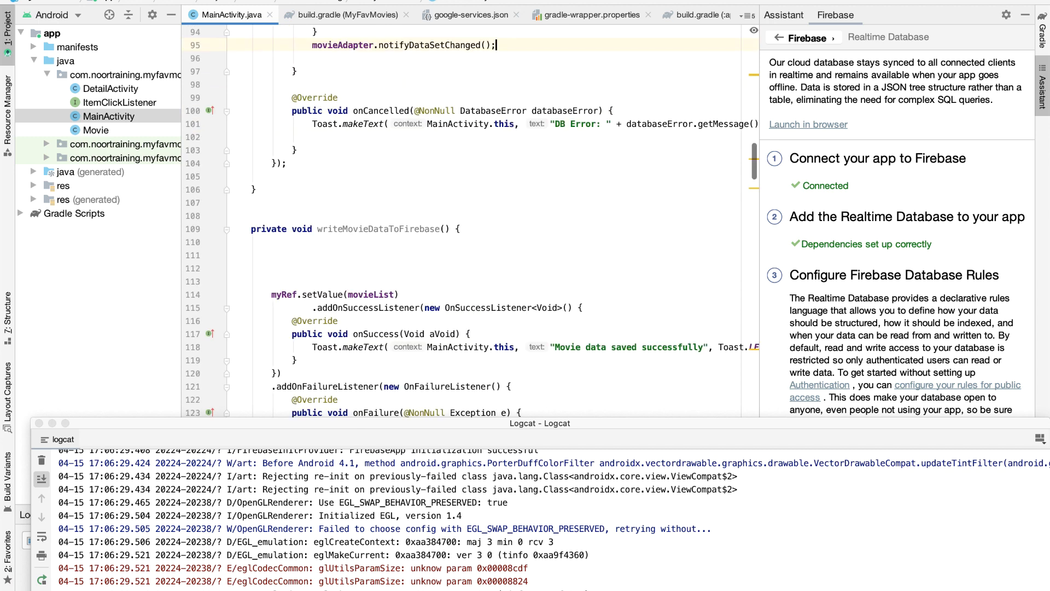
{"action": "scroll", "scroll_direction": "down", "scroll_amount": 3}
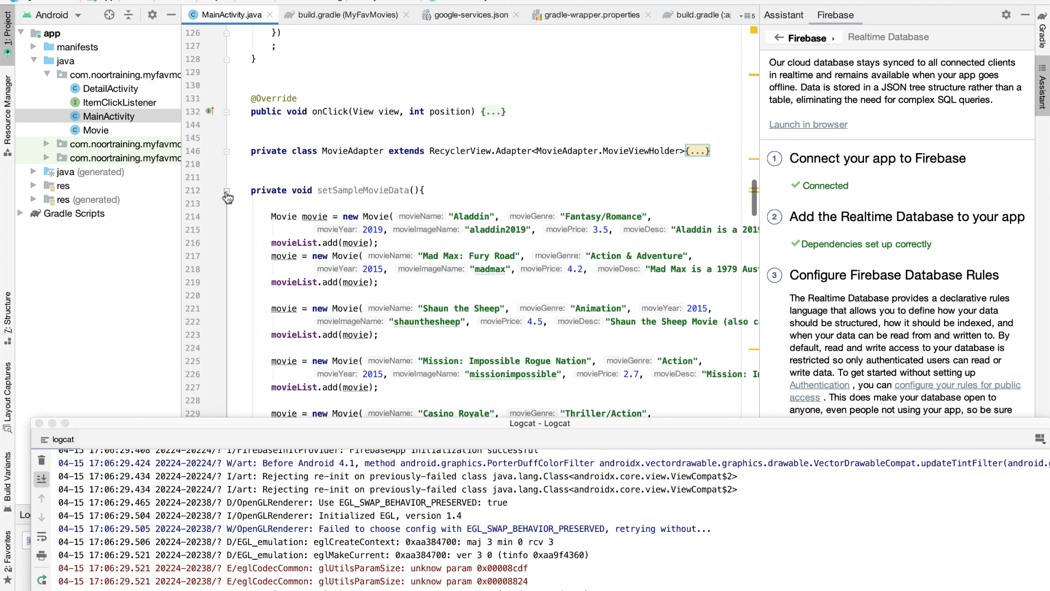
{"action": "left_click", "coordinate": [226, 194]}
{"action": "type", "text": "/*"}
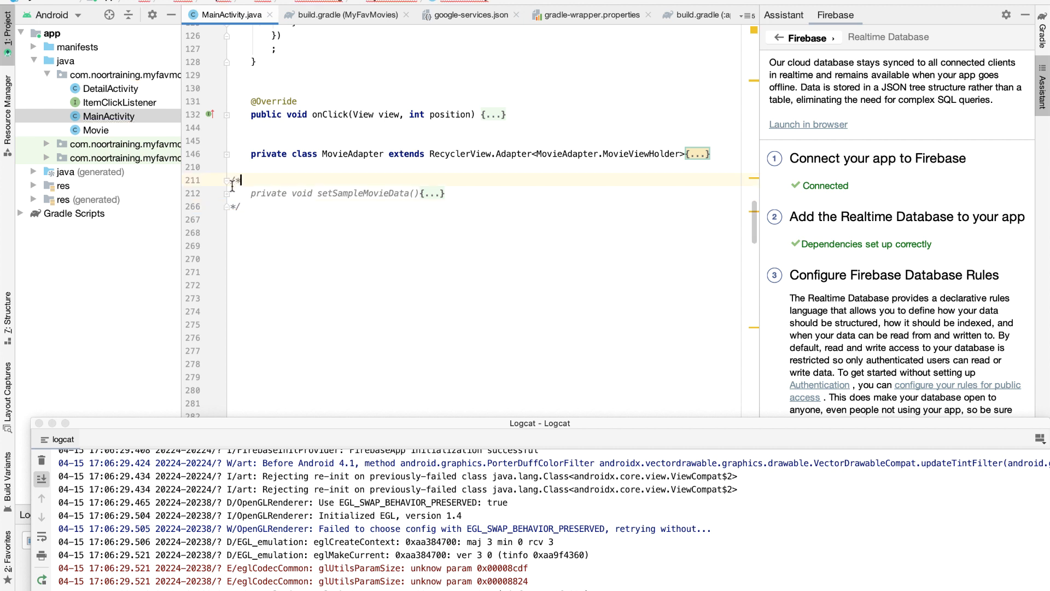
{"action": "left_click", "coordinate": [216, 193]}
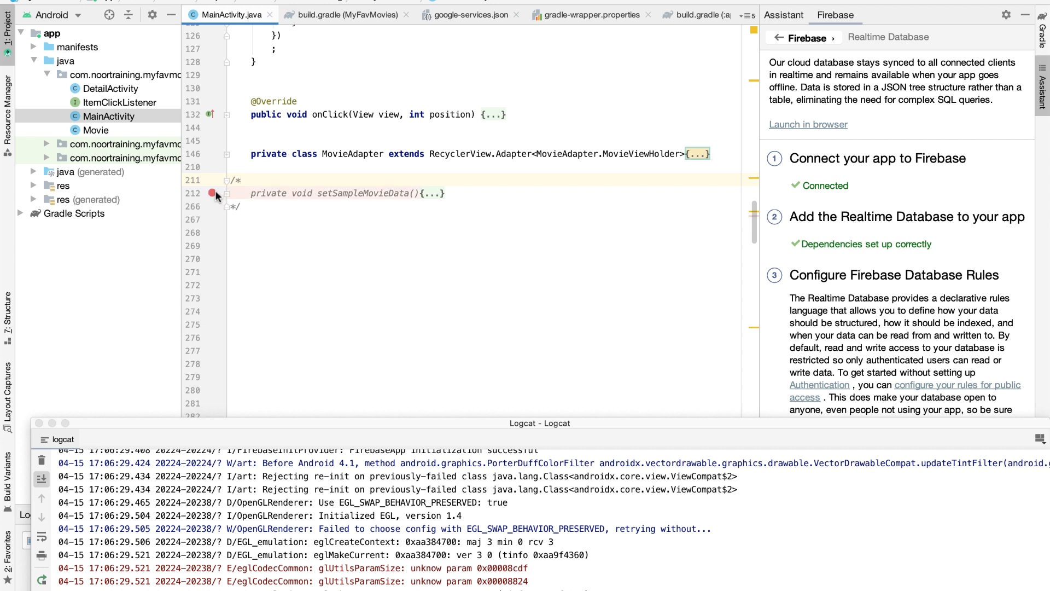
{"action": "left_click", "coordinate": [228, 182]}
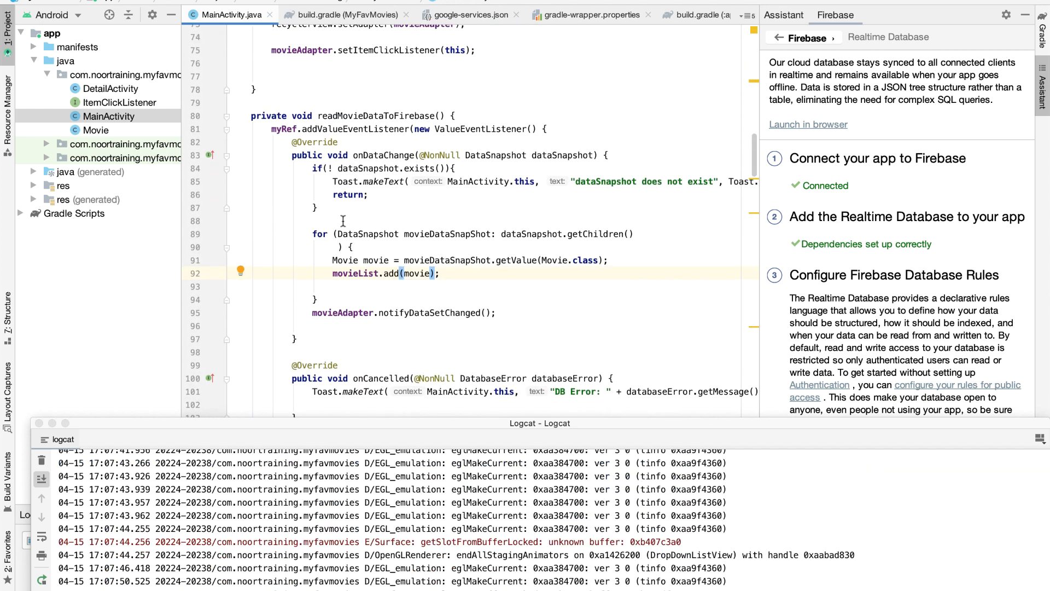
- Insert movieList.clear(); just above the for-each loop in onDataChange
{"action": "scroll", "scroll_direction": "down", "scroll_amount": 3}
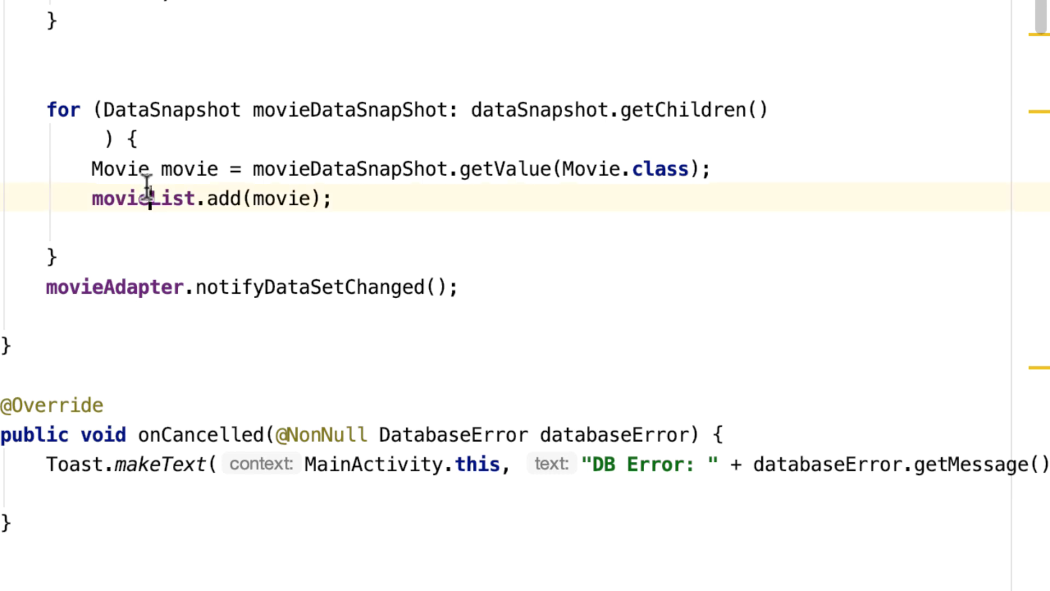
{"action": "double_click", "coordinate": [142, 198]}
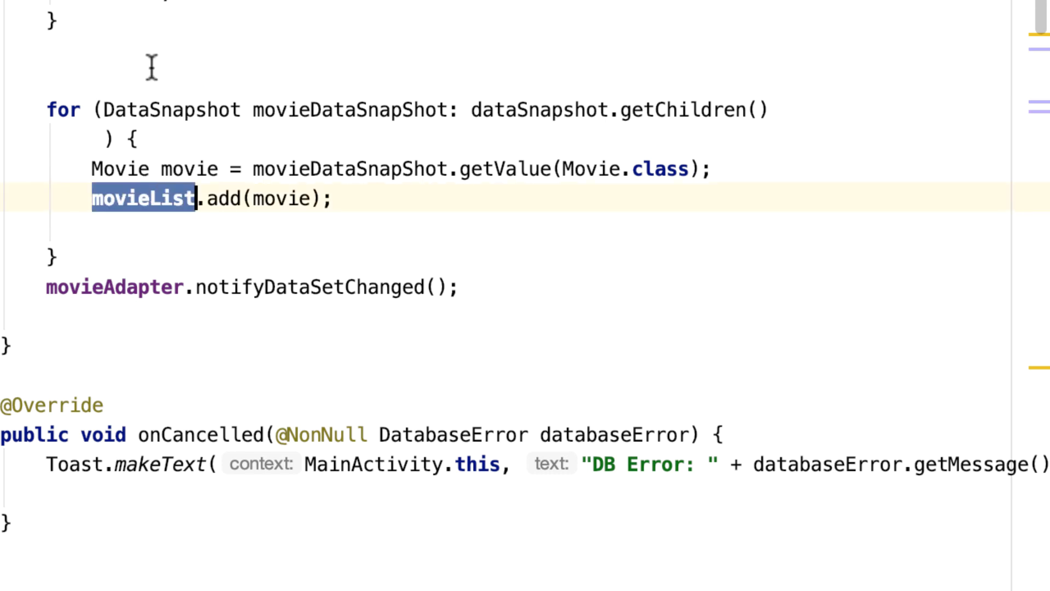
{"action": "mouse_move", "coordinate": [175, 208]}
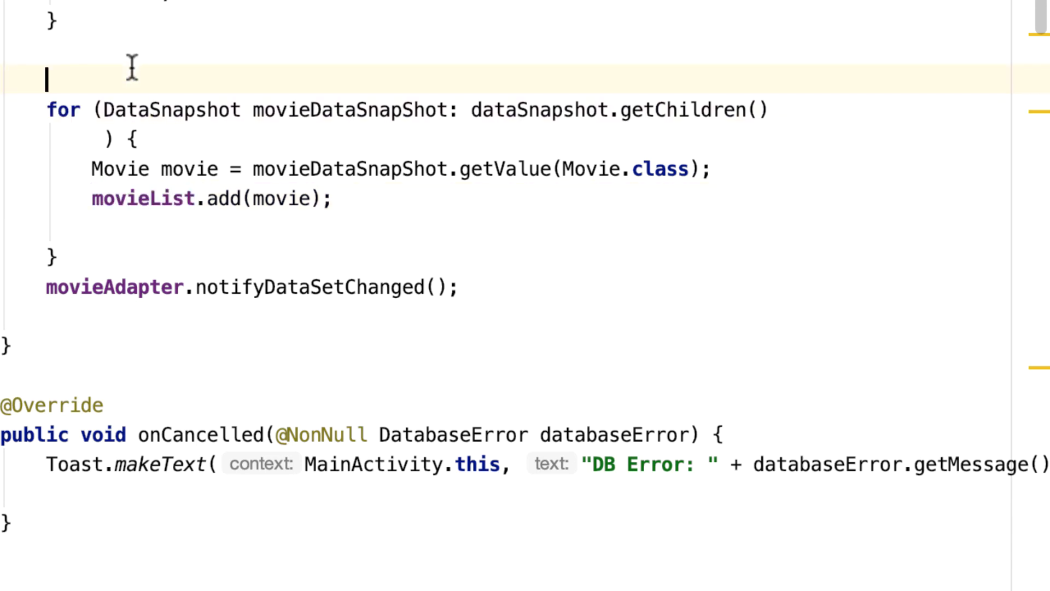
{"action": "type", "text": "movieList.clear();"}
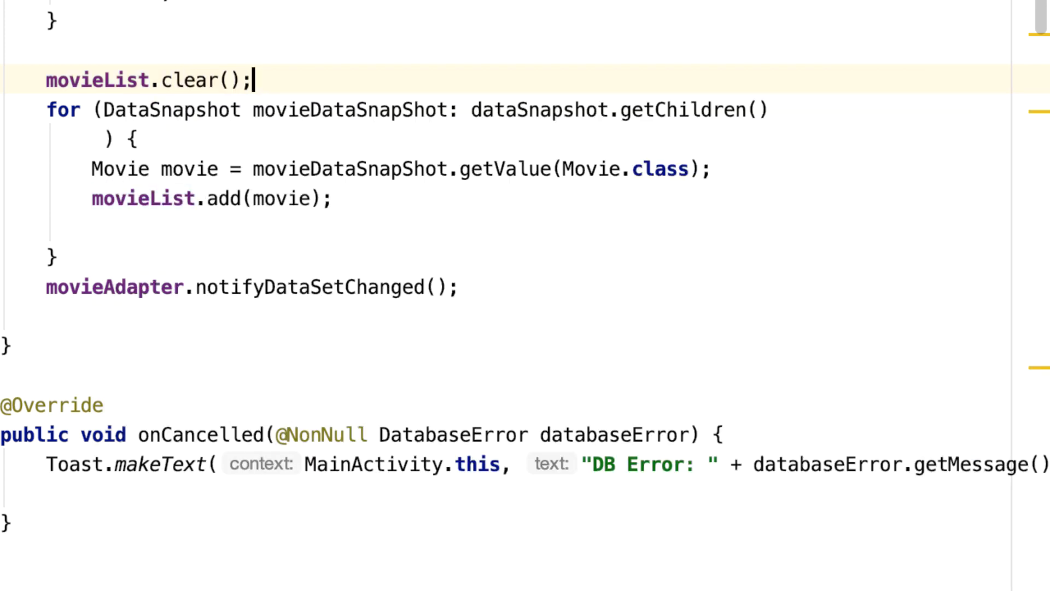
{"action": "mouse_move", "coordinate": [114, 80]}
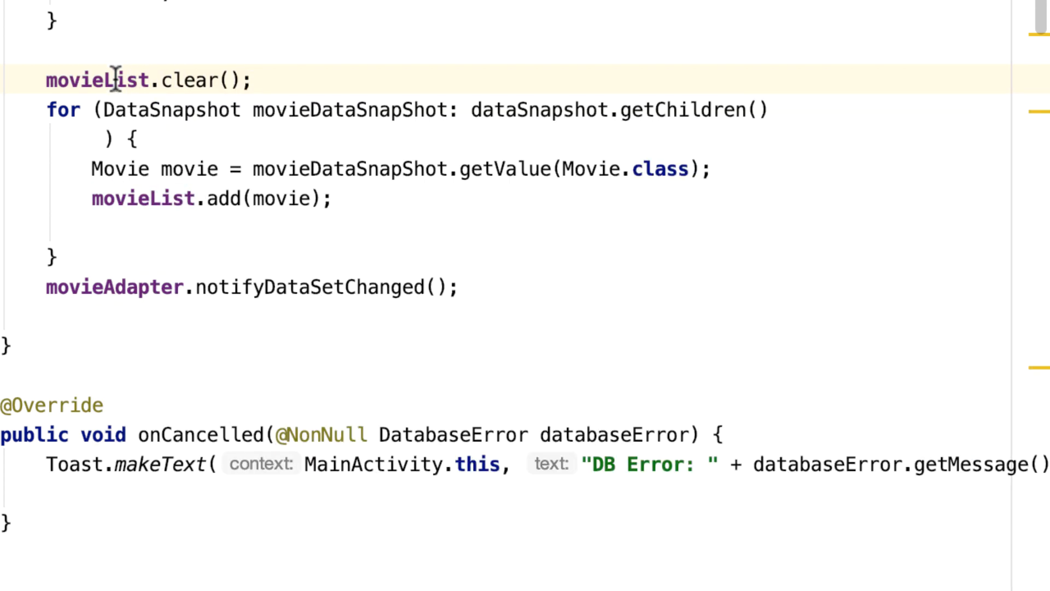